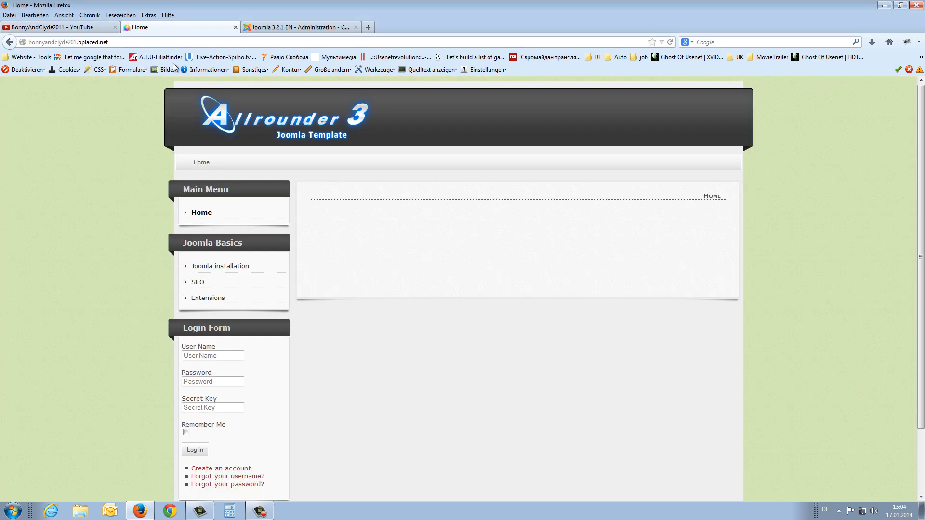
mouse_move(82, 253)
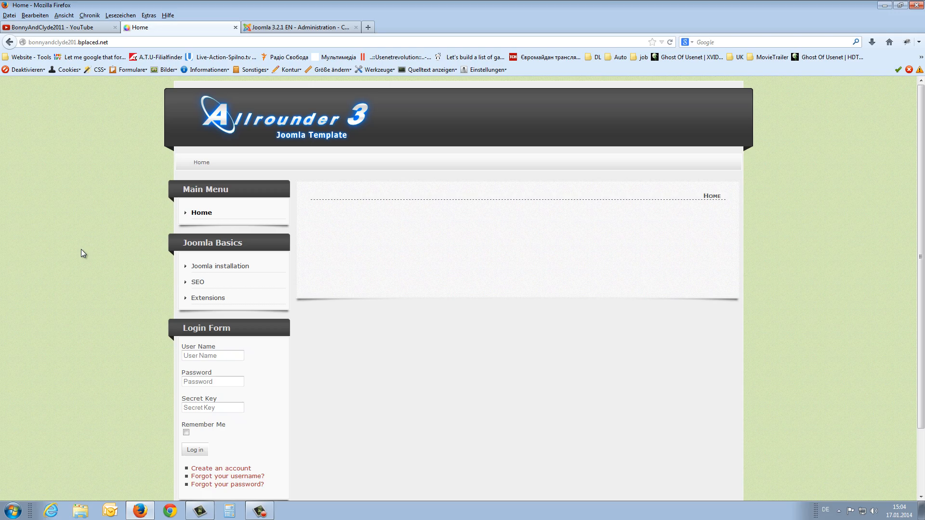
mouse_move(170, 180)
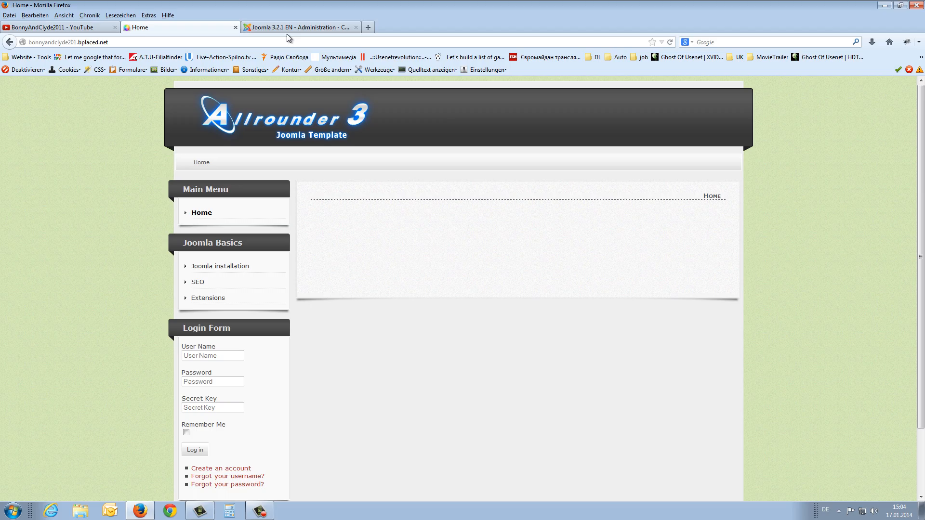
Step: Reach the Menu Manager list of site menus in the Joomla administration
click(301, 27)
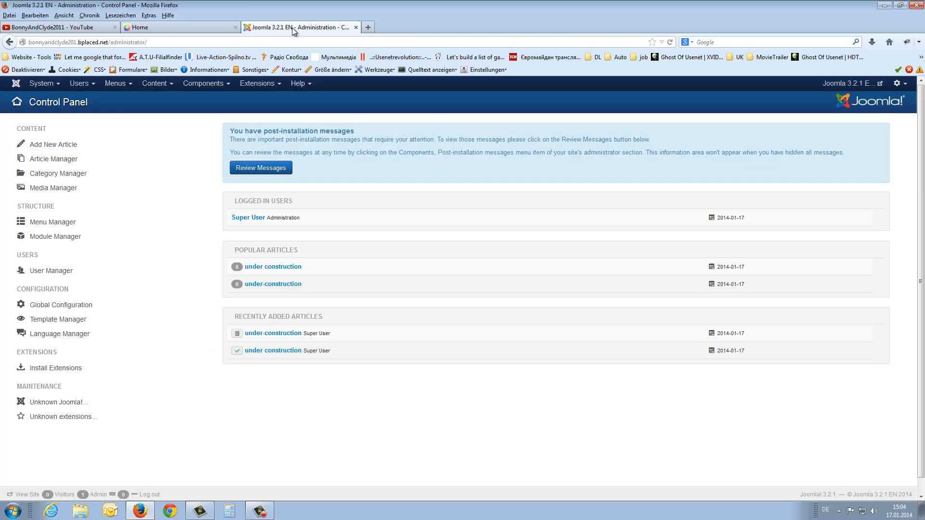
mouse_move(128, 115)
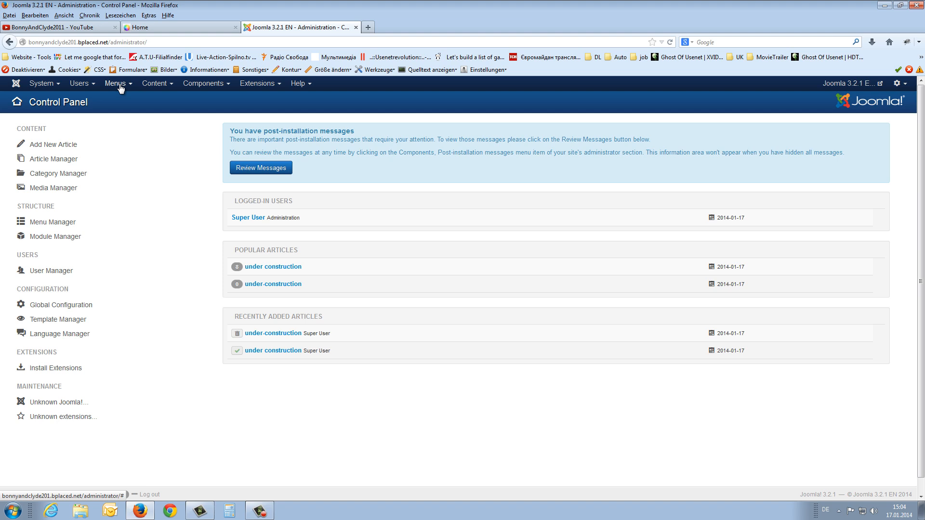
click(116, 83)
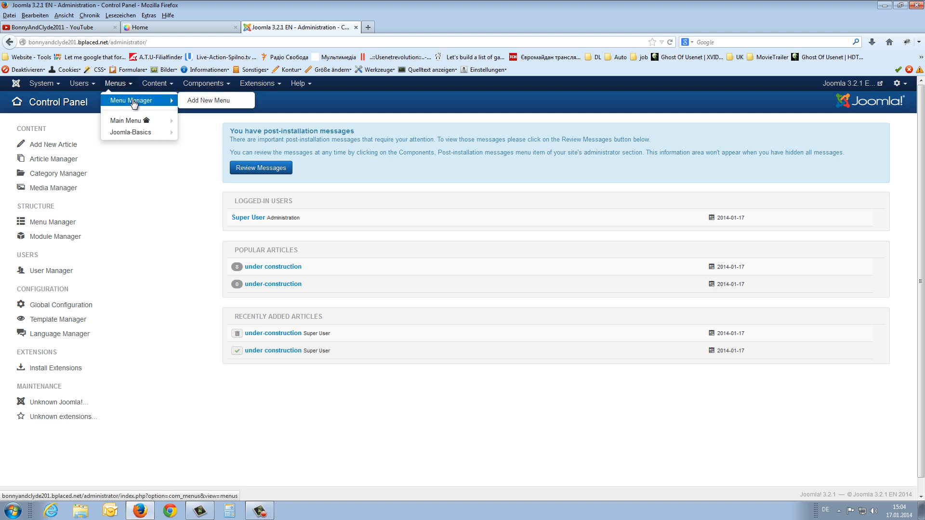
click(128, 101)
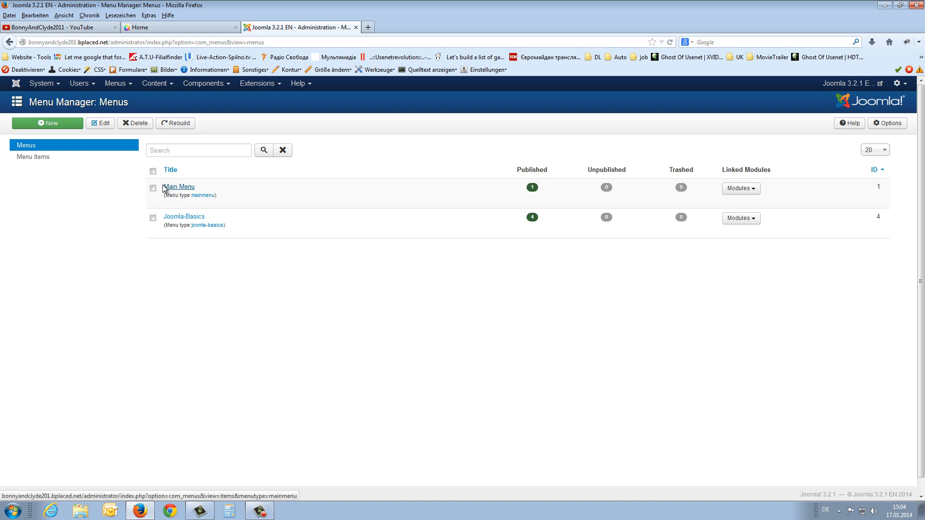
mouse_move(232, 186)
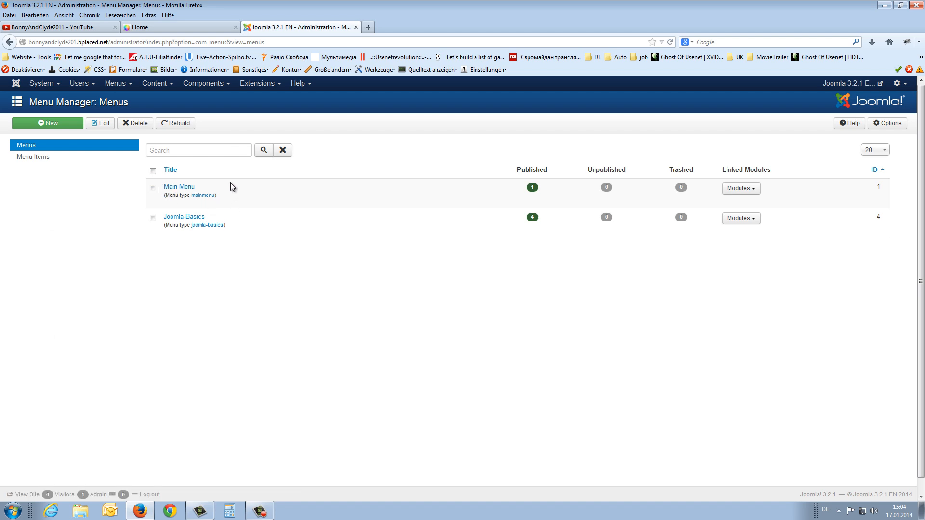
mouse_move(164, 213)
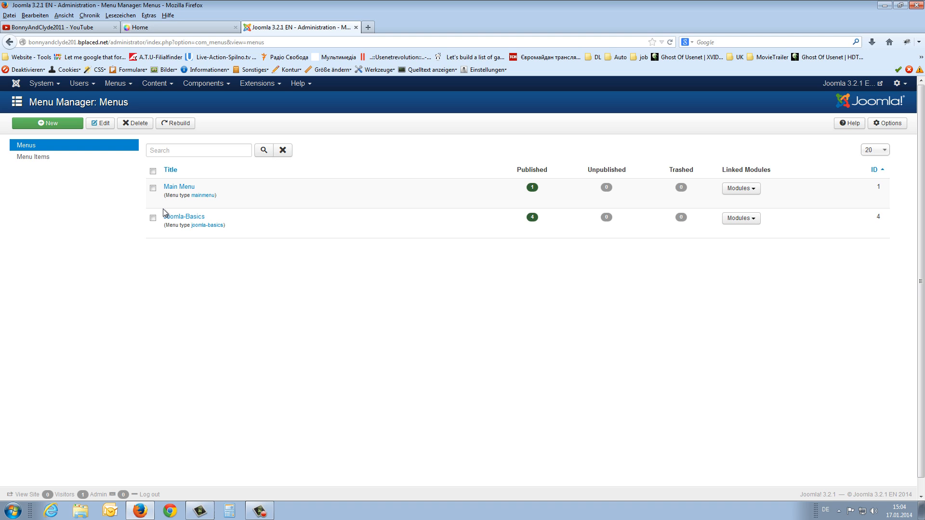
mouse_move(209, 215)
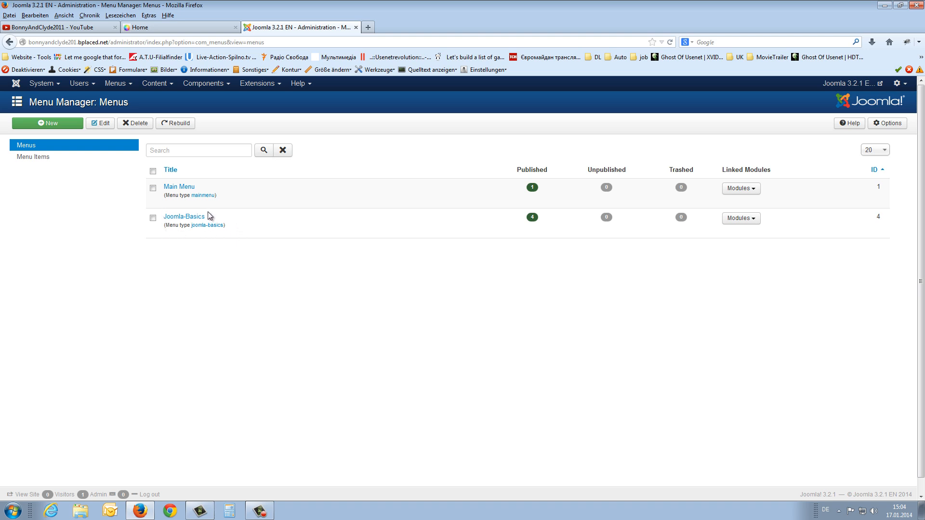
Step: Create a new menu titled 'DropDown Menu' with menu type 'Dropdownmenu' and save it to the list
click(48, 123)
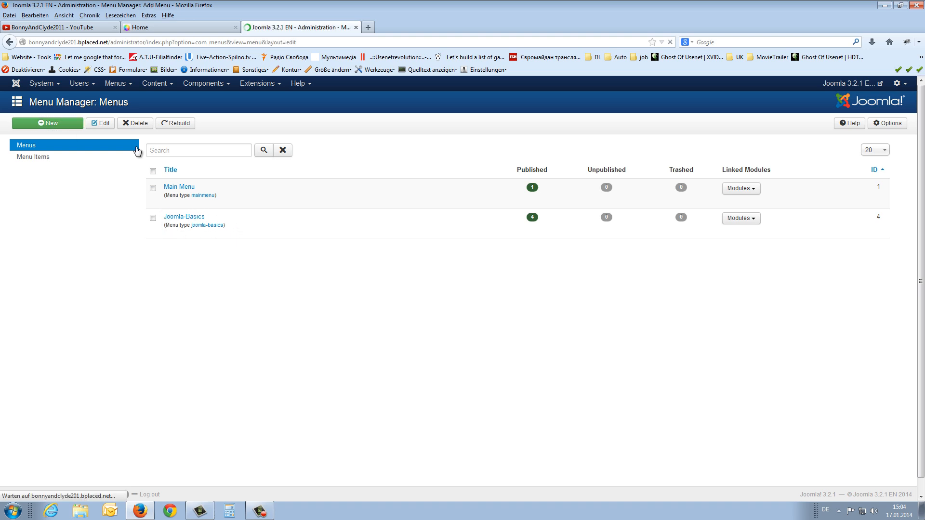
click(48, 124)
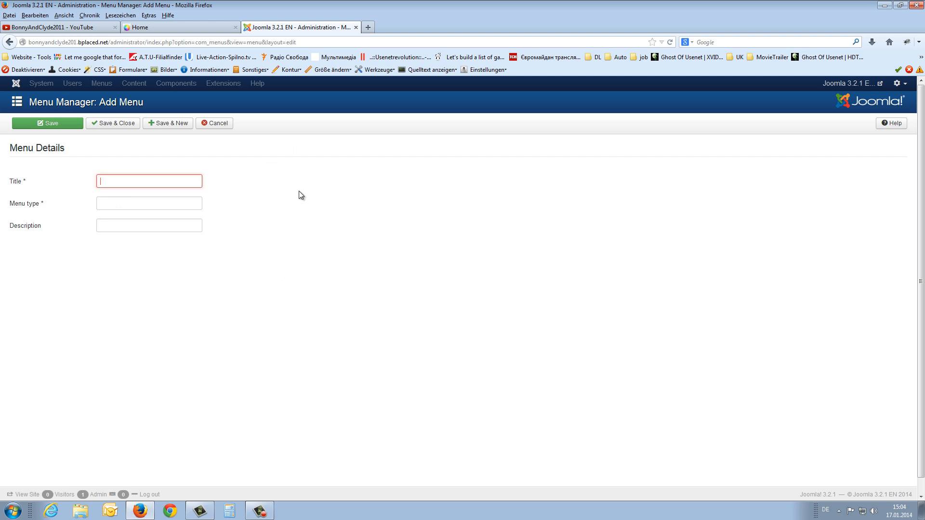
text(DropDown Menu)
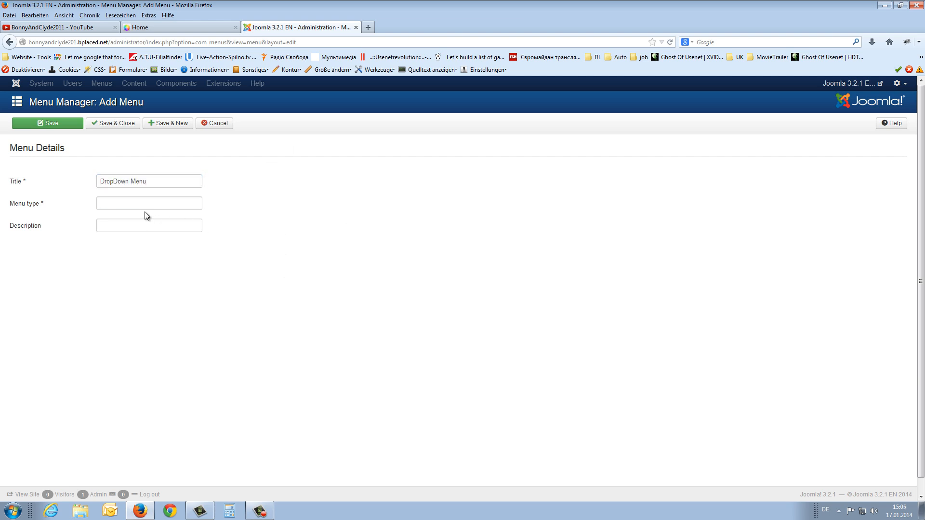
text(Dropdownmenu)
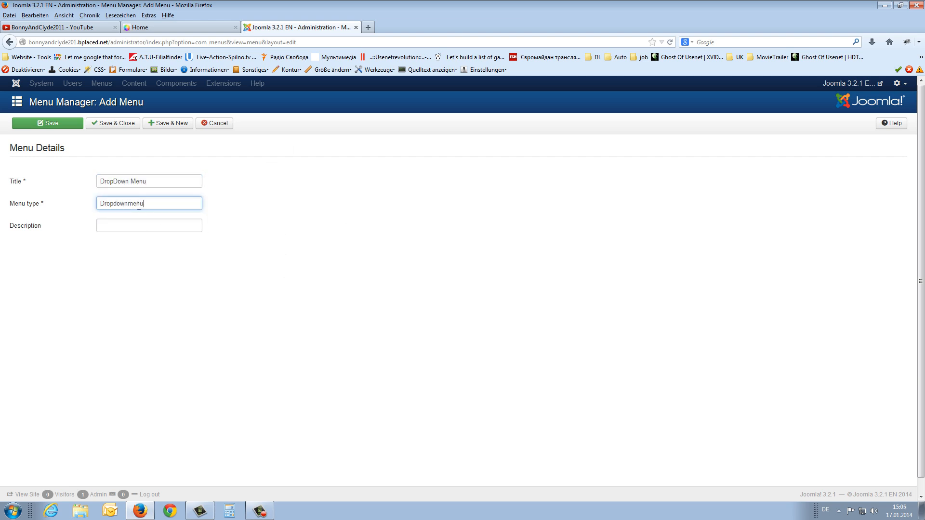
click(113, 123)
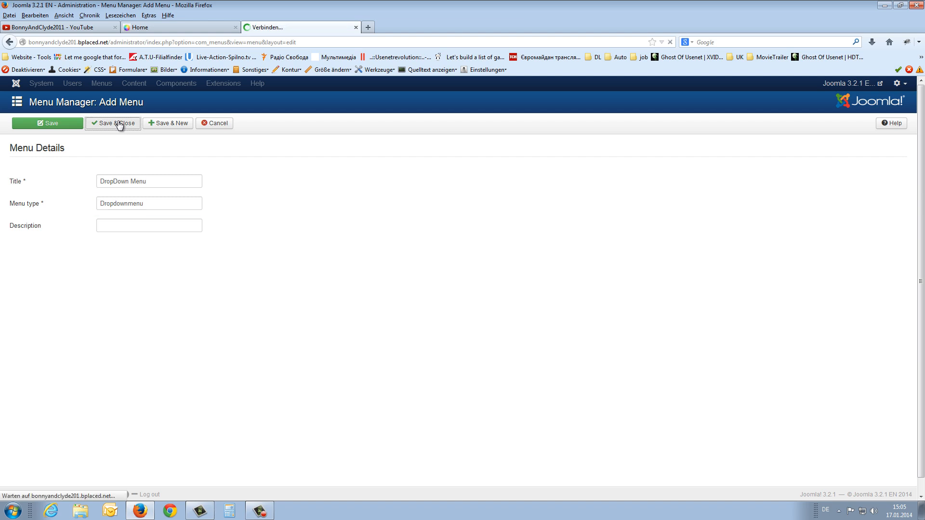
click(113, 122)
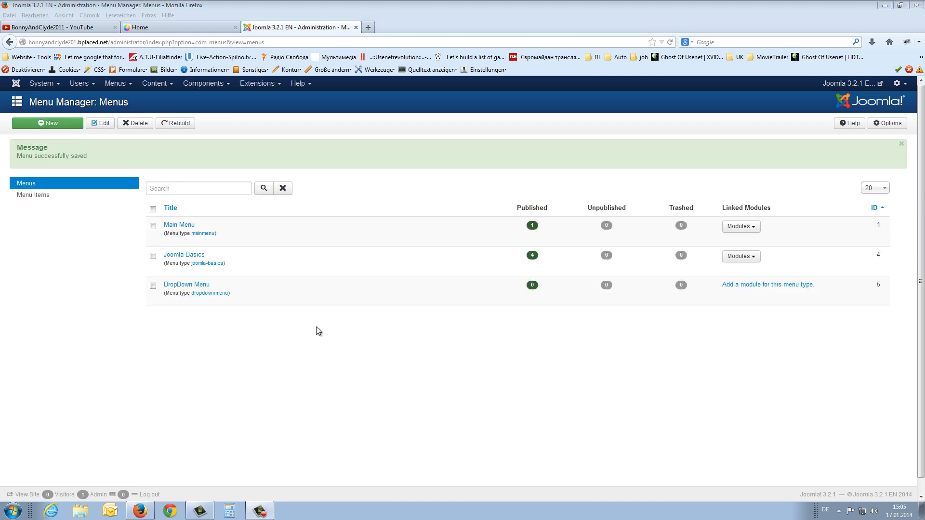
mouse_move(767, 285)
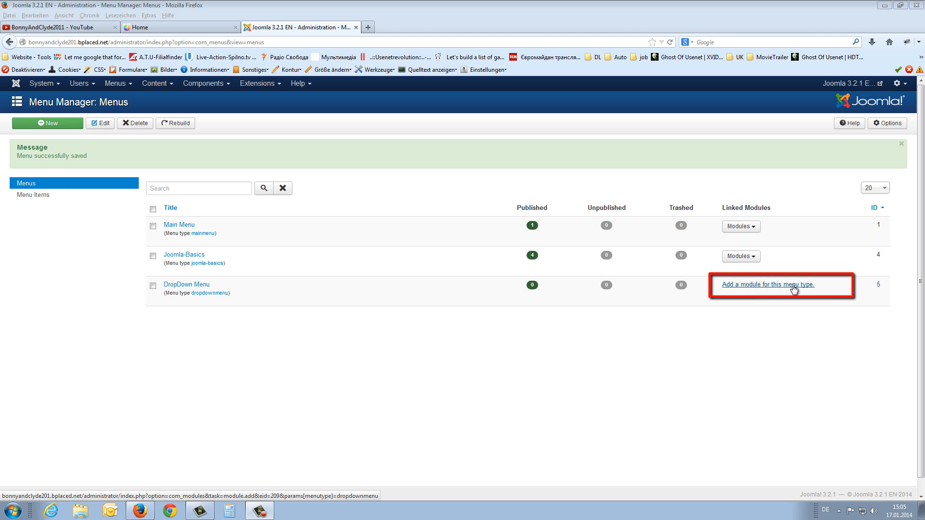
mouse_move(767, 288)
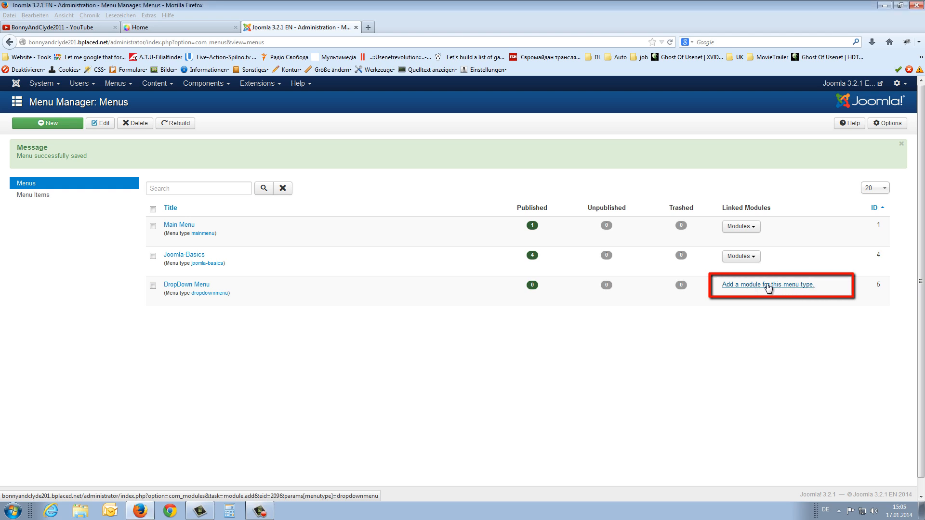
Step: Add a module for DropDown Menu at Position 1, start its title 'Dr', then return to the front page
click(766, 284)
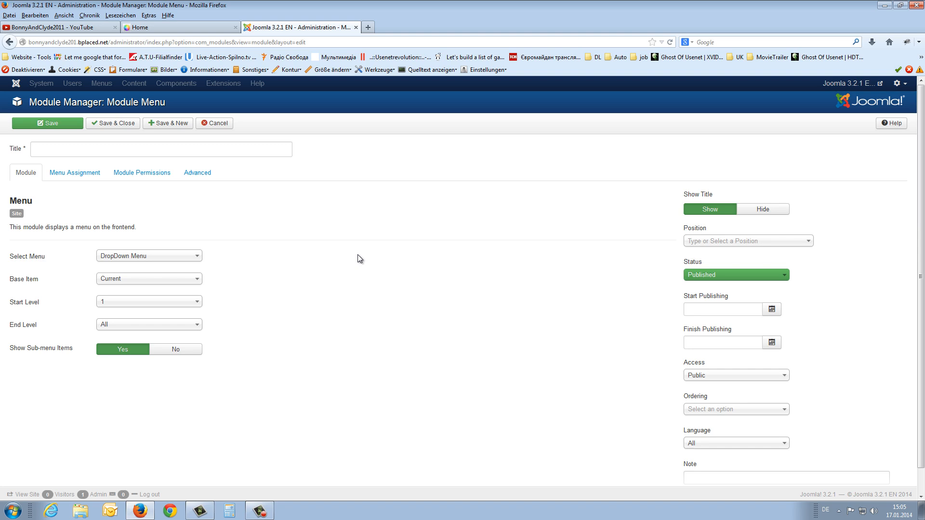
mouse_move(578, 239)
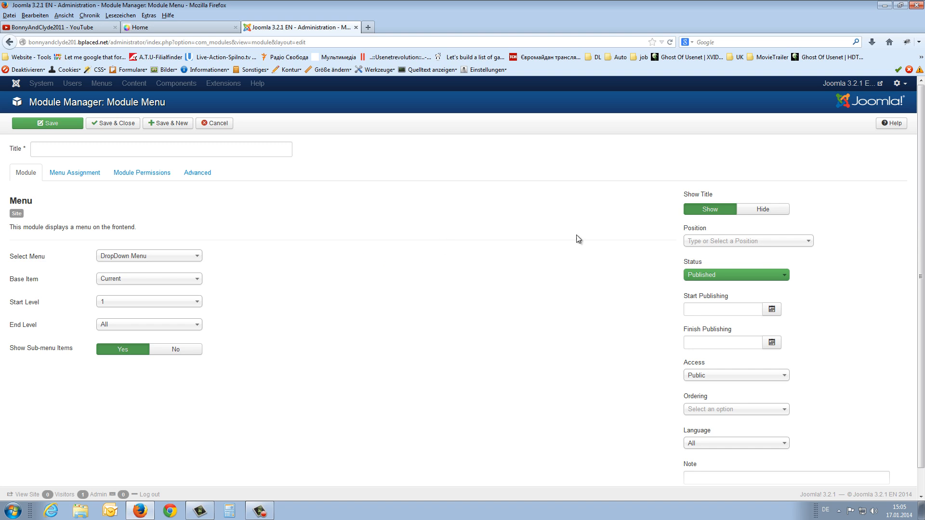
click(746, 241)
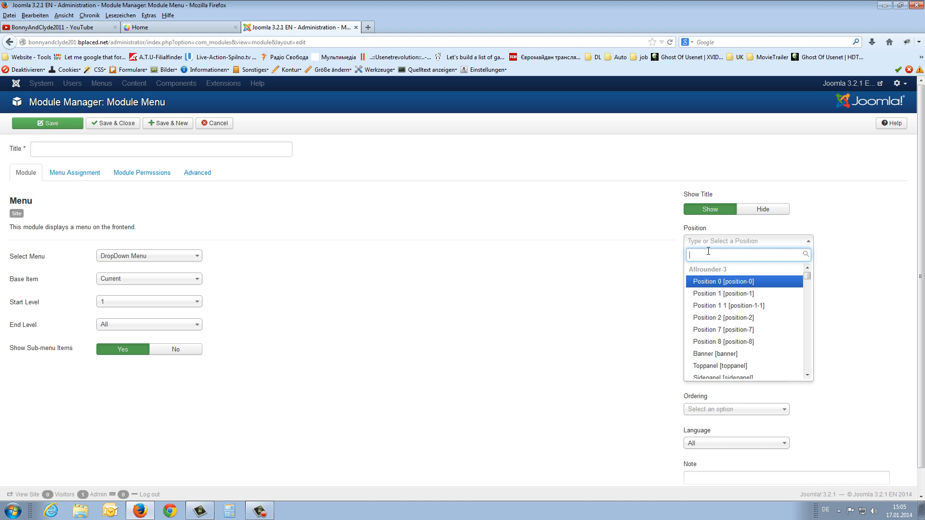
mouse_move(723, 294)
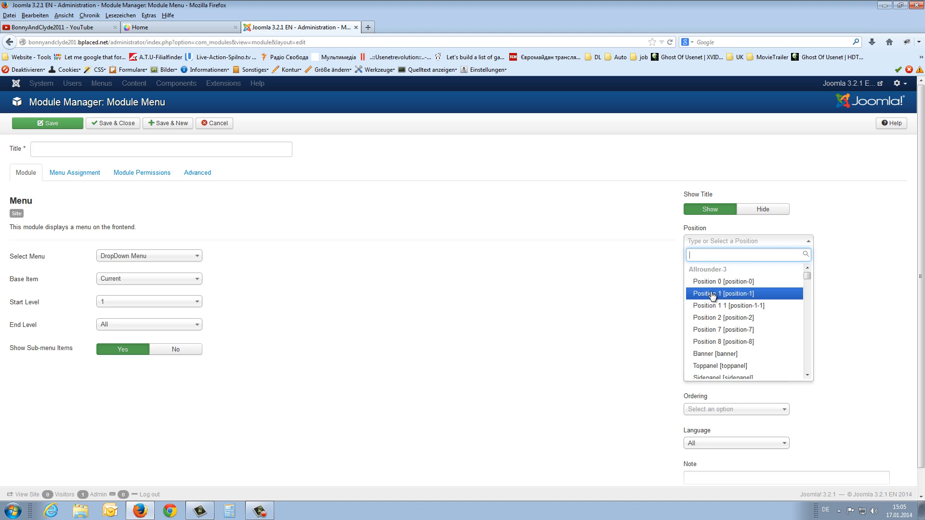
click(721, 293)
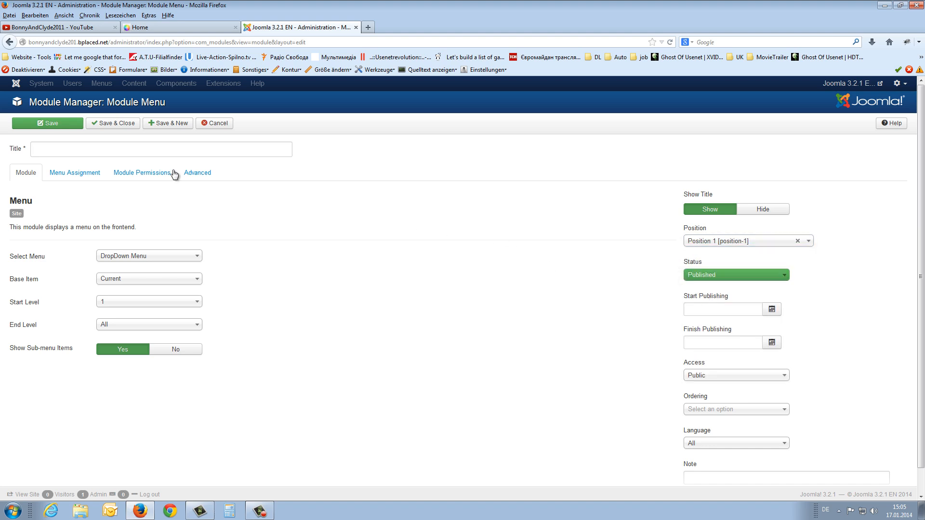
click(47, 122)
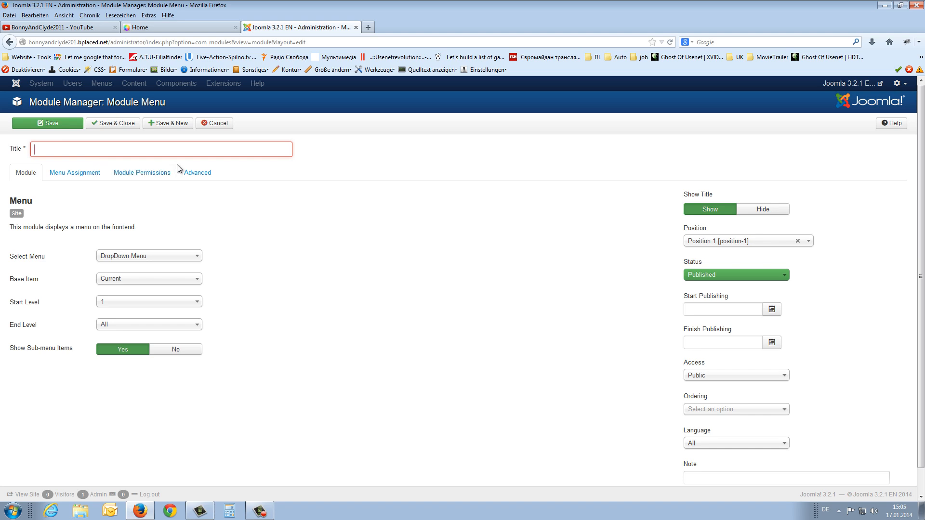
text(DropDownba)
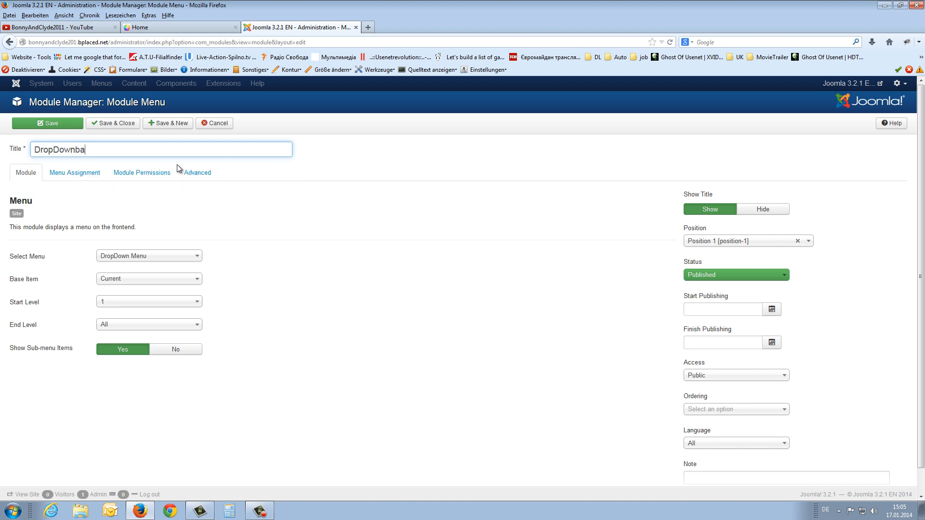
click(48, 123)
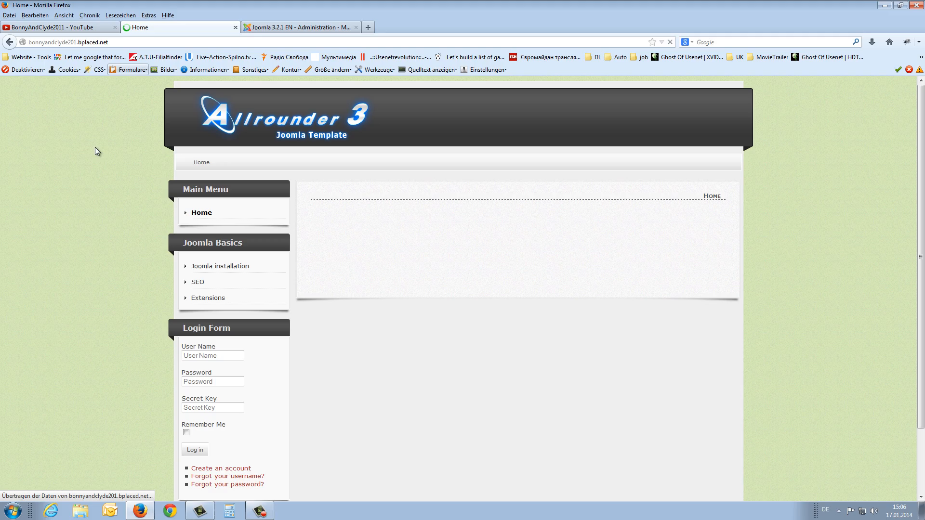
Step: Review the front page and switch back to the administration's Module Manager list
scroll(down, 3)
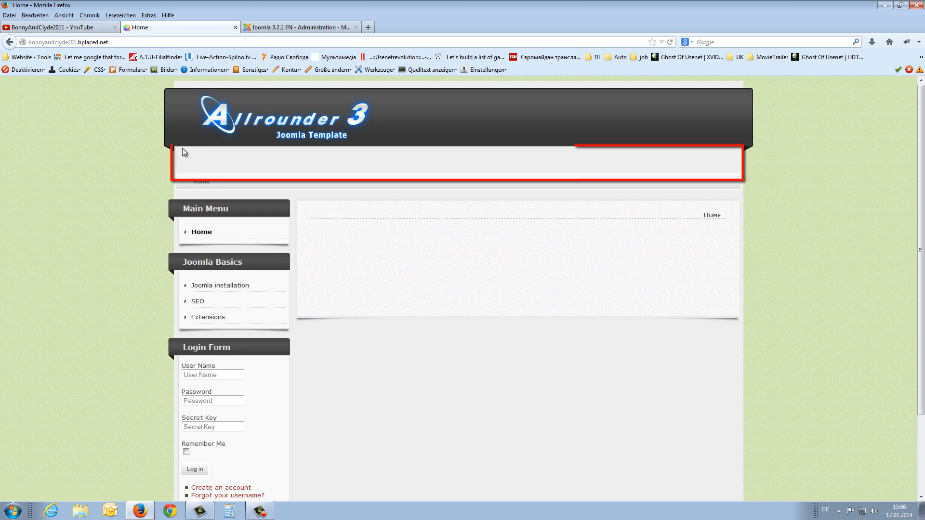
mouse_move(411, 154)
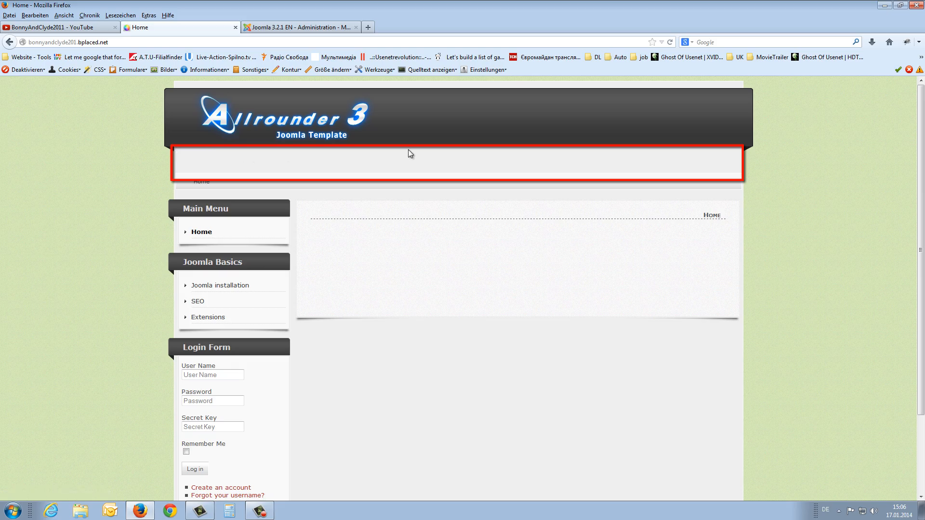
mouse_move(484, 174)
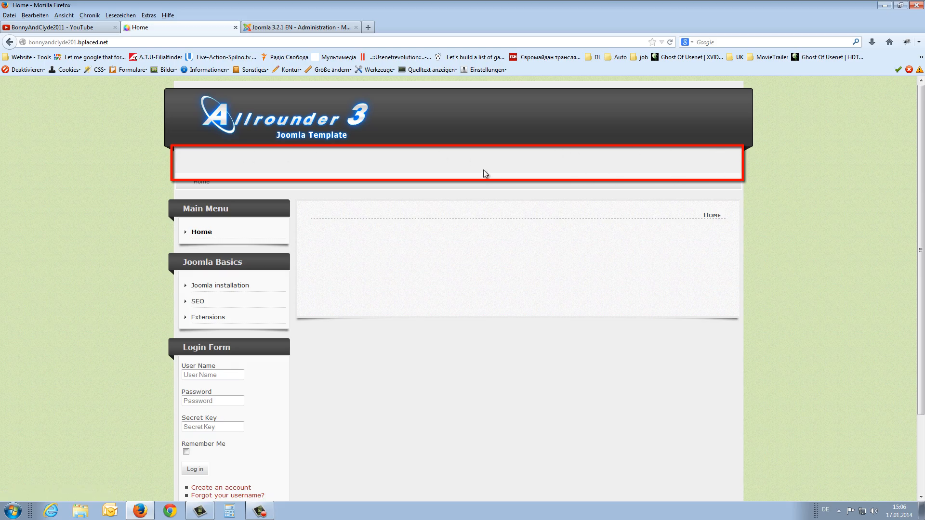
mouse_move(183, 161)
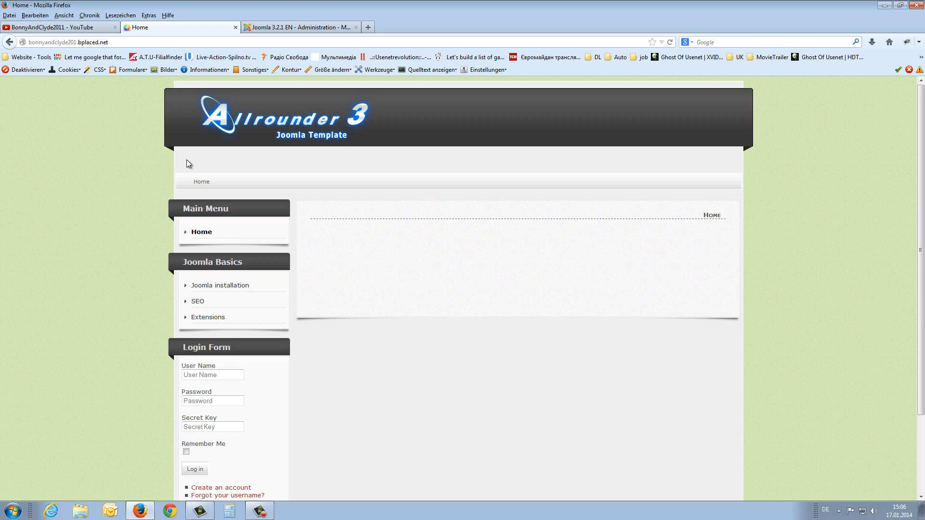
click(301, 27)
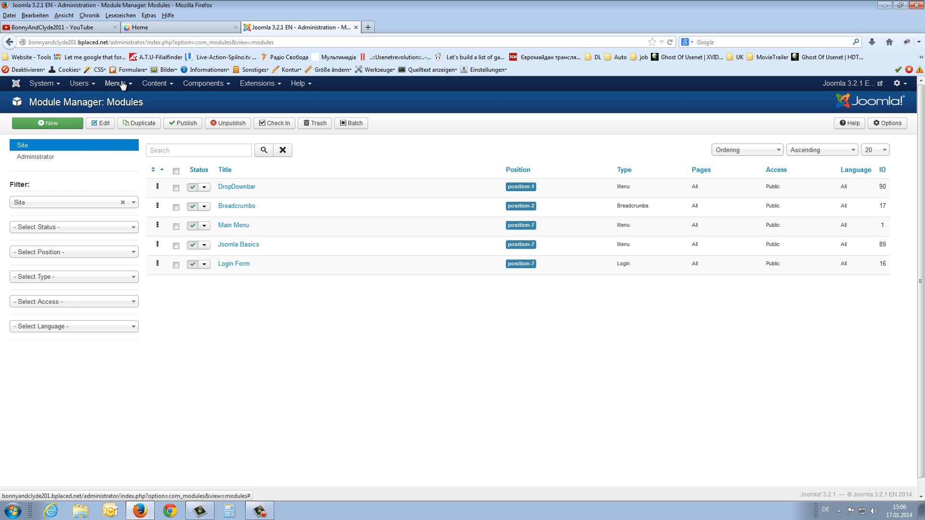
Step: Start a DropDown Menu item titled 'PC Games' of type Single Article
click(116, 83)
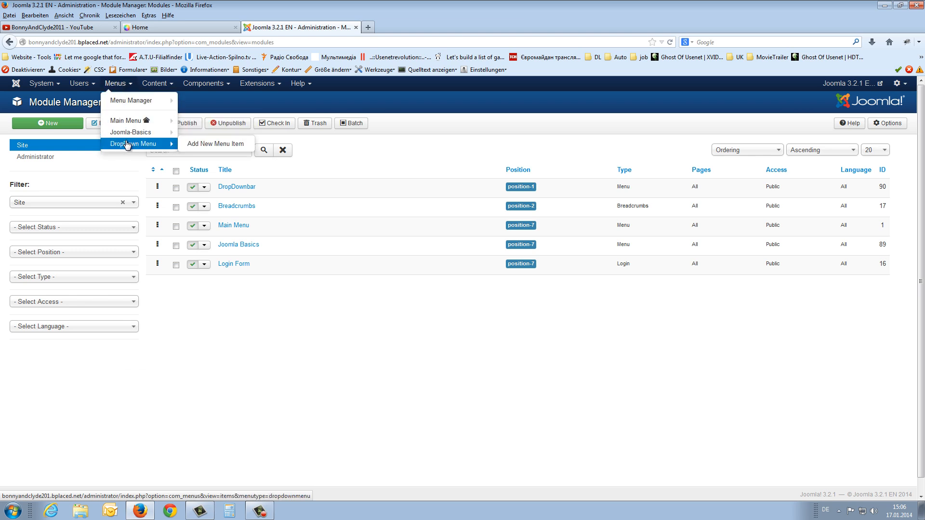
mouse_move(215, 143)
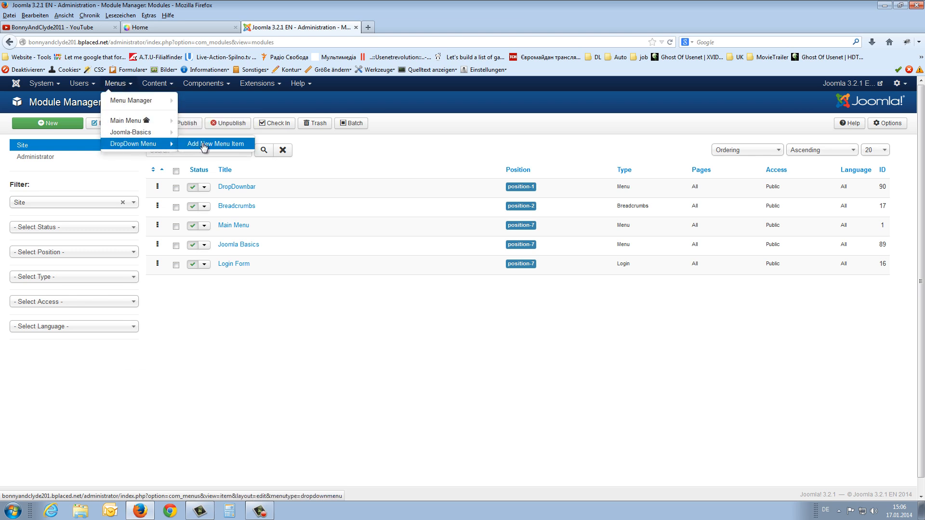
click(217, 144)
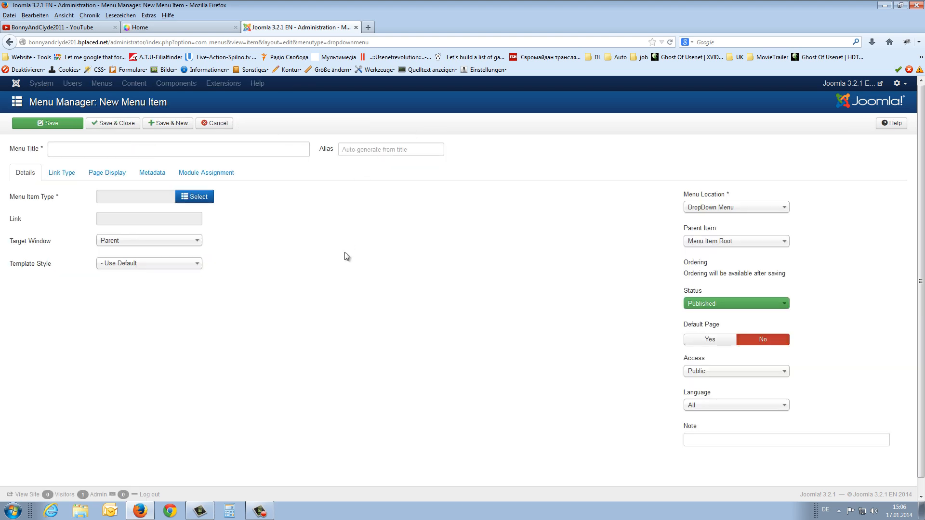
click(177, 148)
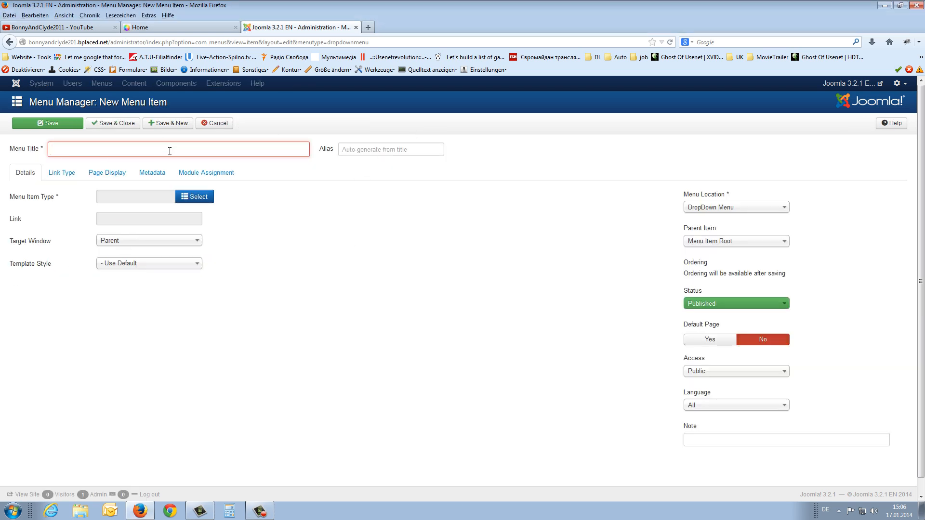
text(P)
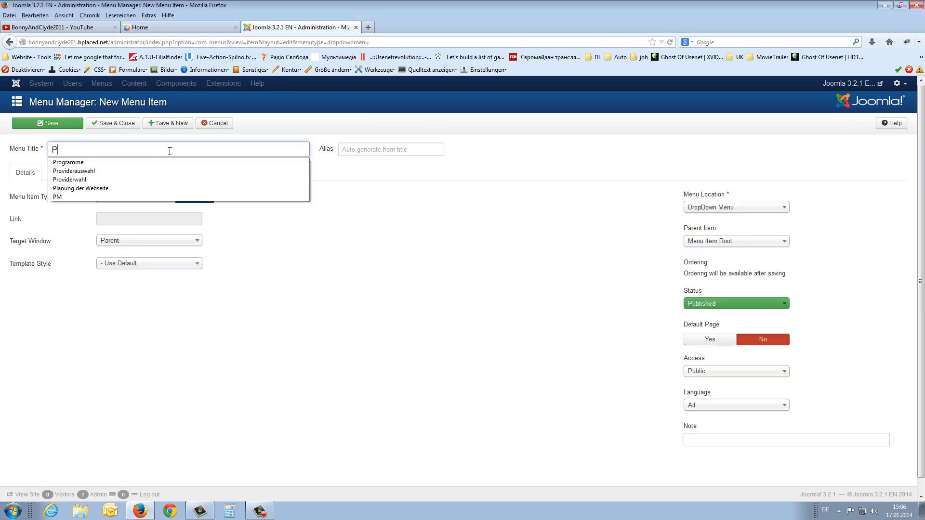
text(C Games)
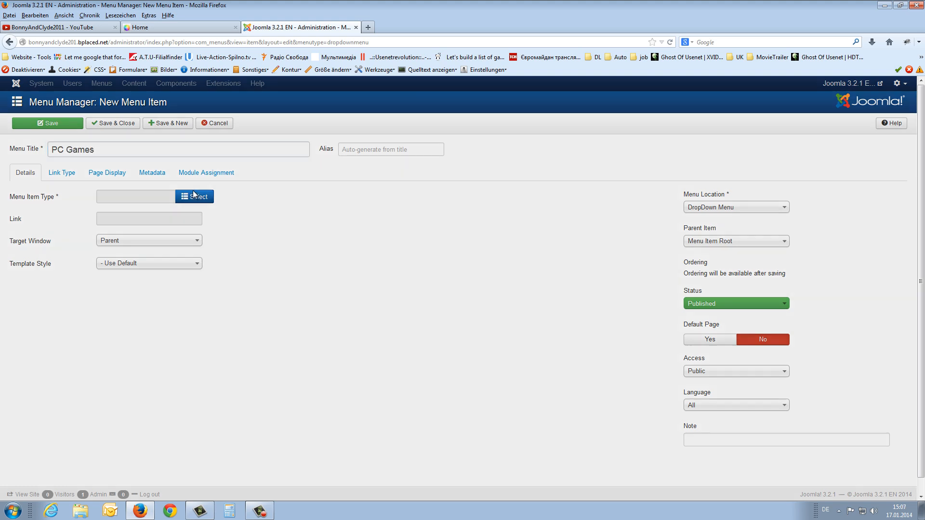
click(194, 197)
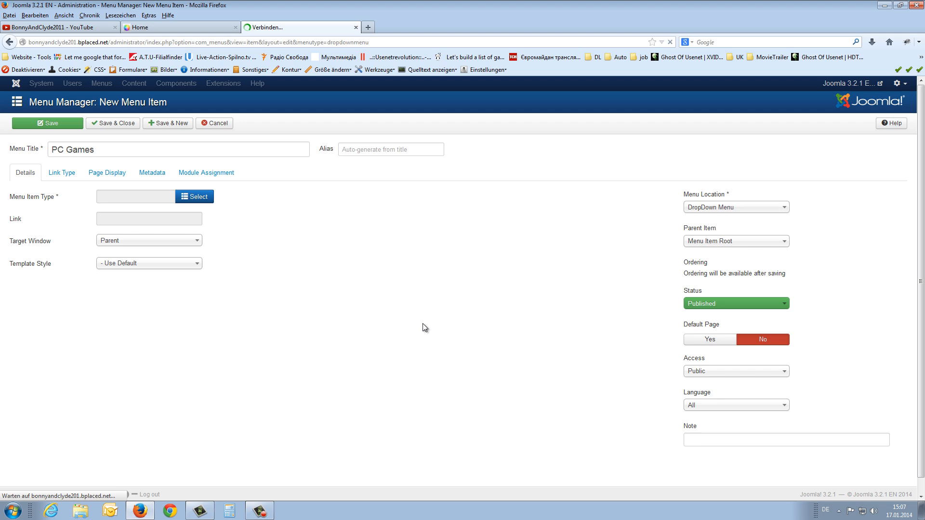
click(193, 195)
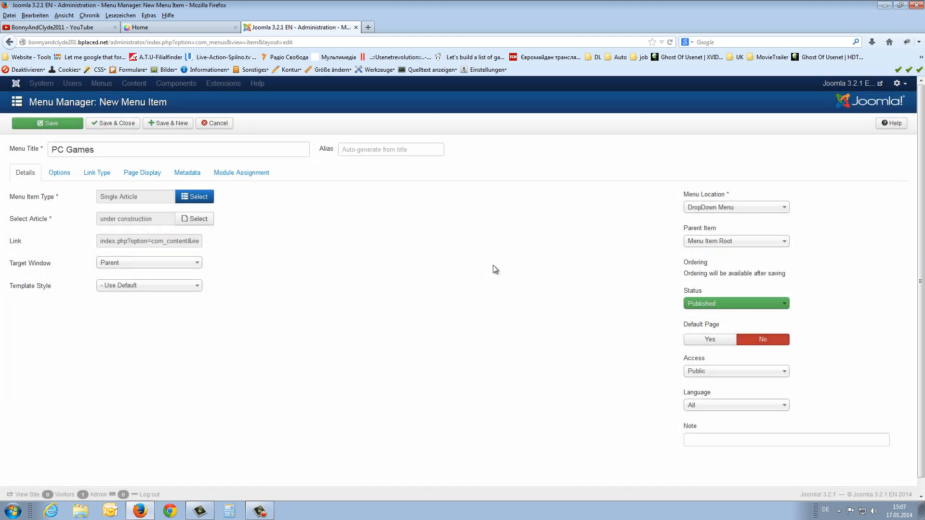
mouse_move(140, 226)
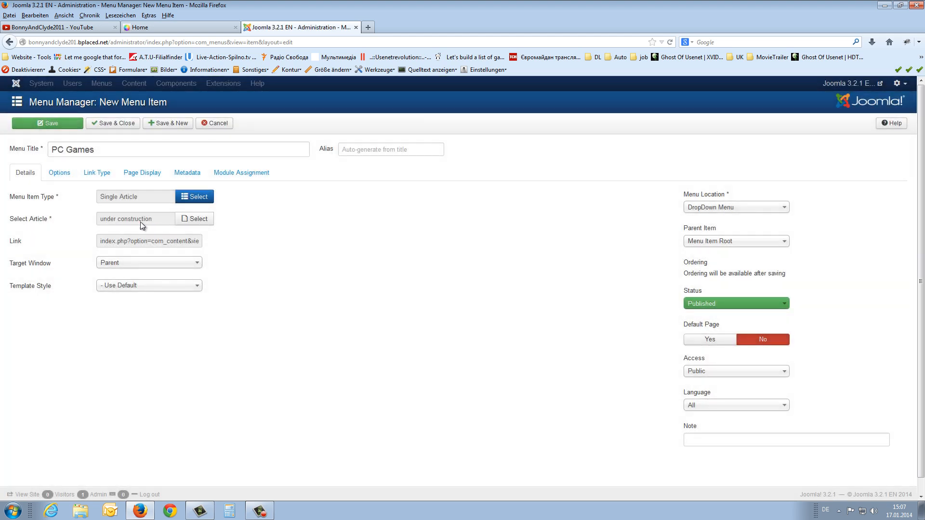
mouse_move(705, 193)
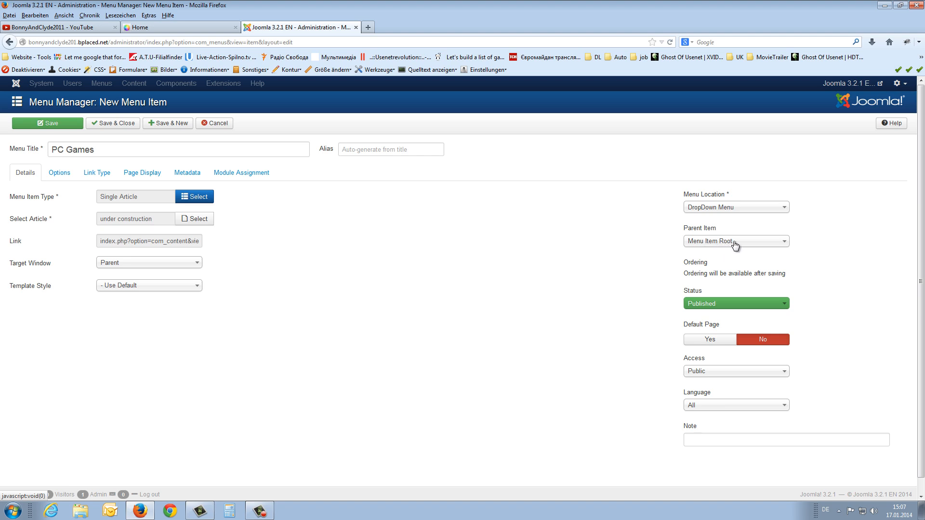
mouse_move(745, 254)
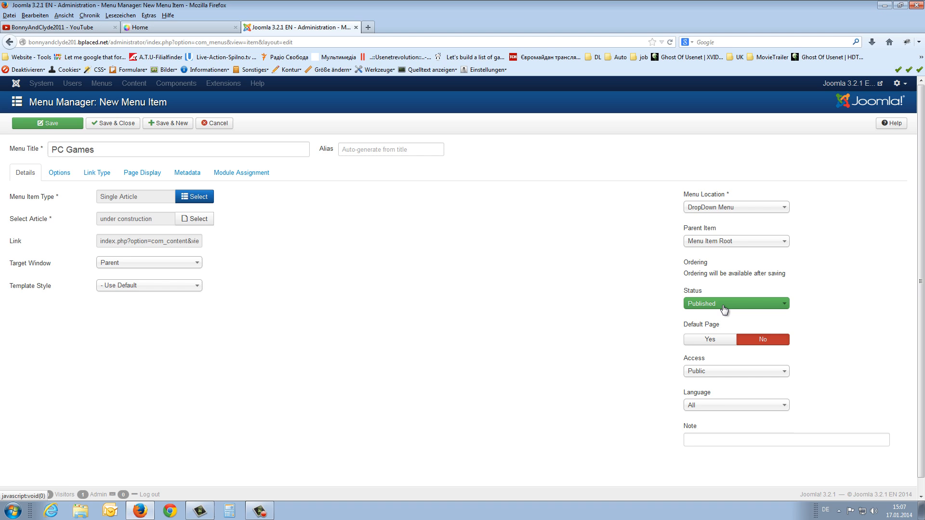
mouse_move(708, 376)
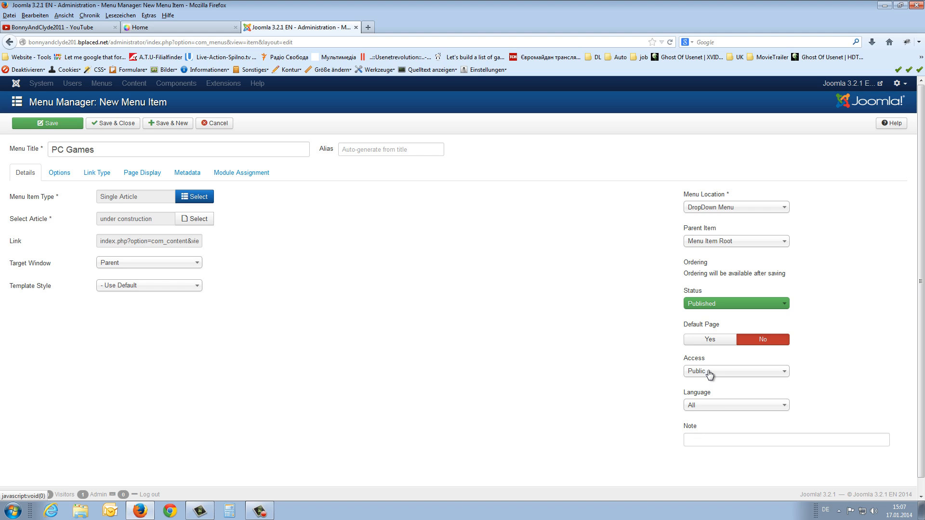
mouse_move(148, 138)
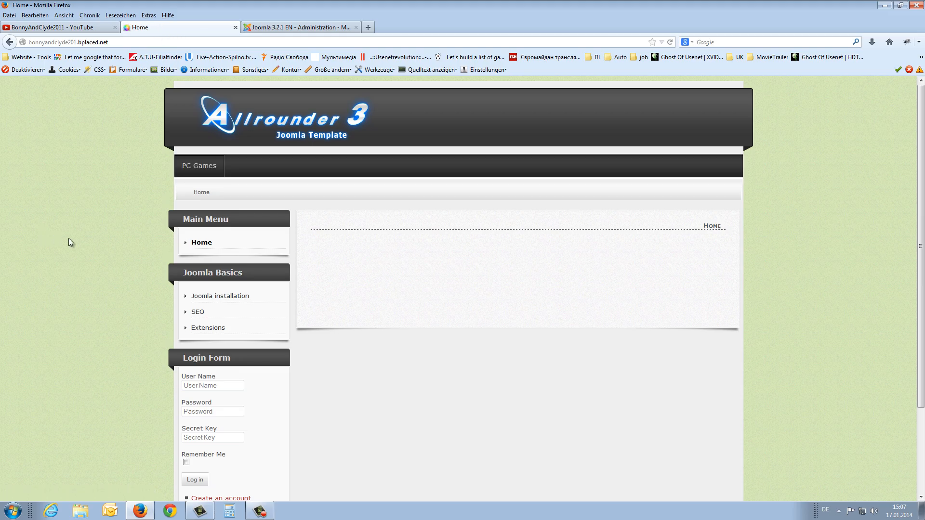
mouse_move(198, 170)
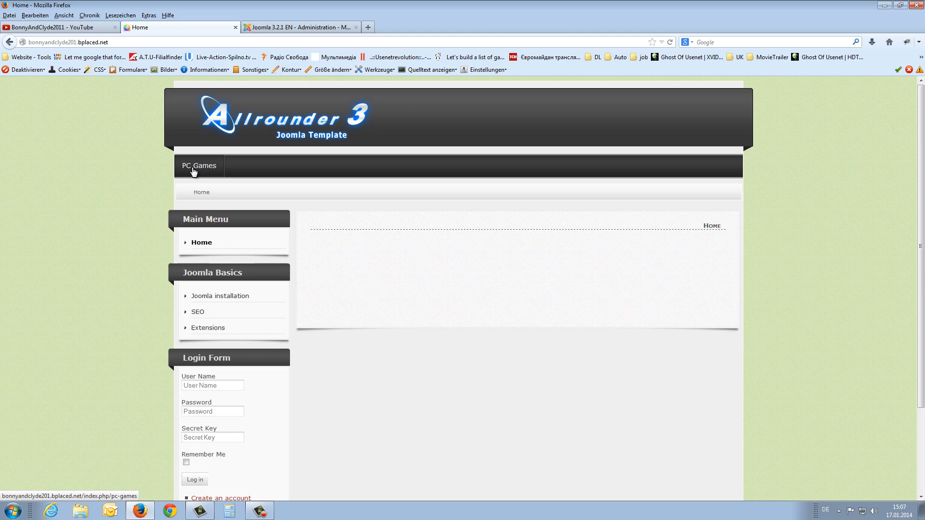
mouse_move(284, 172)
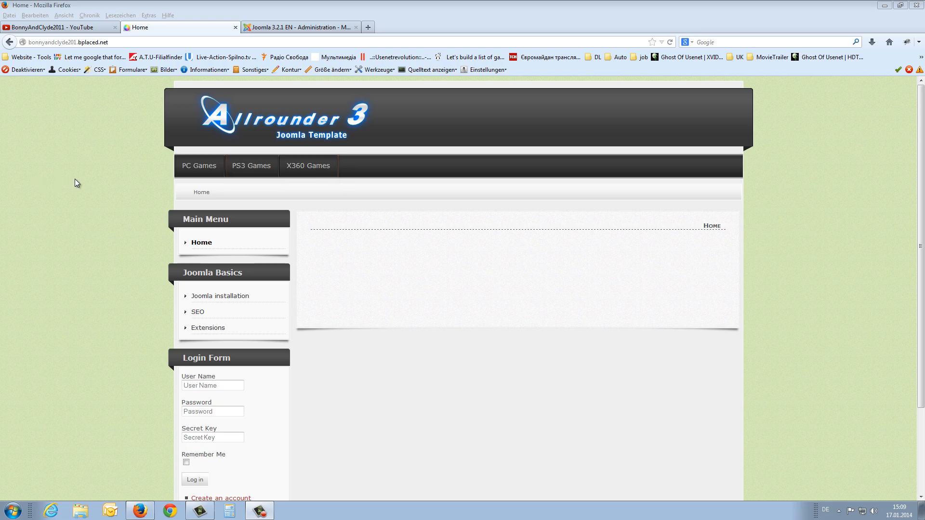
mouse_move(133, 175)
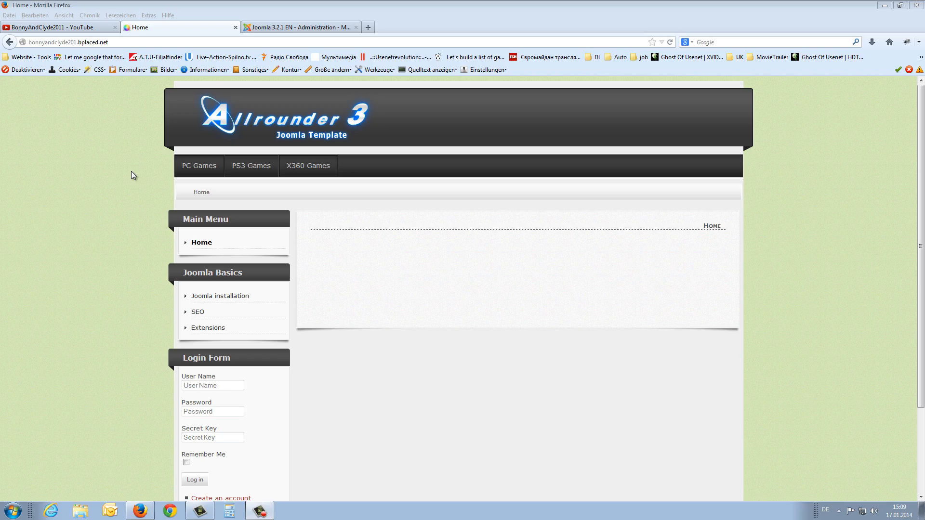
mouse_move(199, 165)
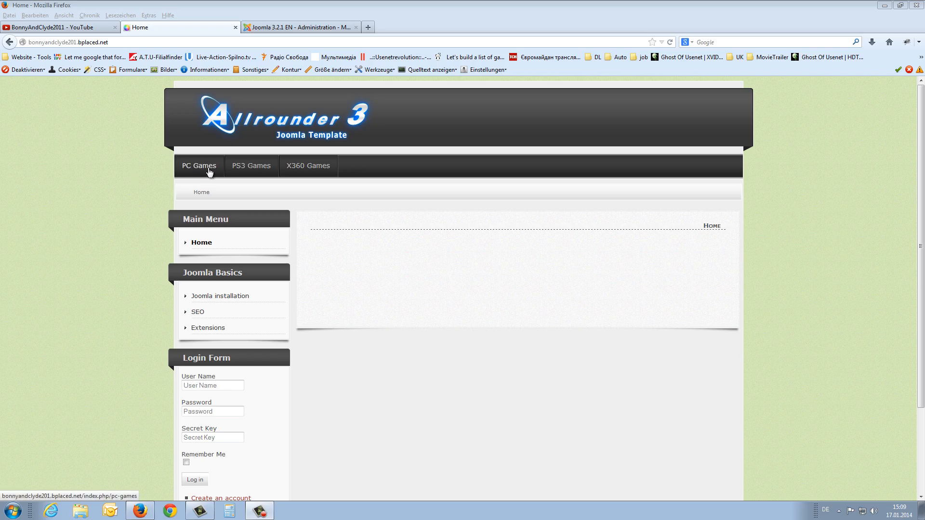
Step: Return from the frontend to the administration's Menu Items list
click(300, 27)
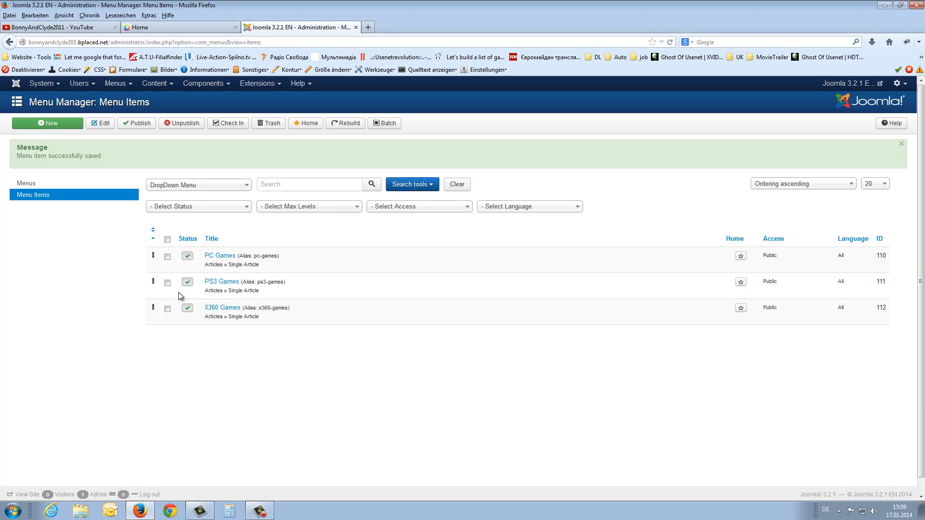
Step: Start another DropDown Menu item, Battlefield 4, of type Single Article
click(116, 83)
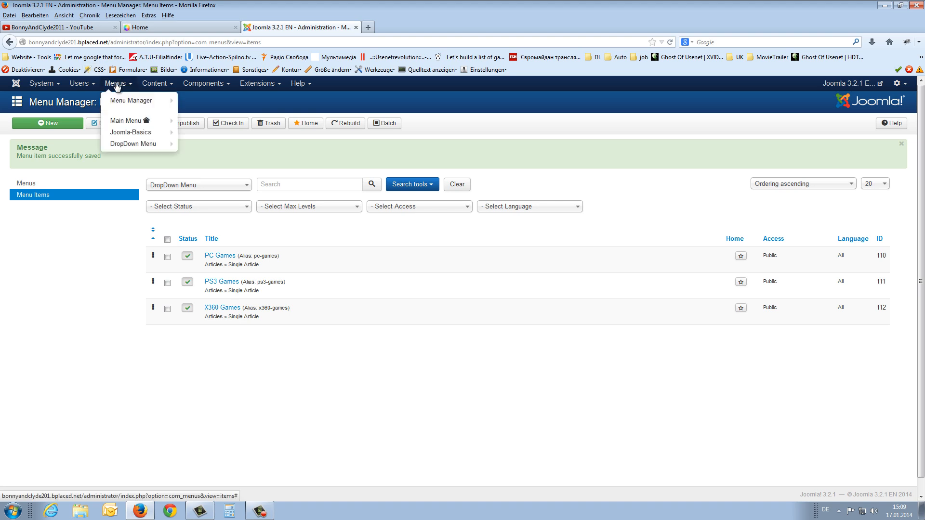
mouse_move(134, 143)
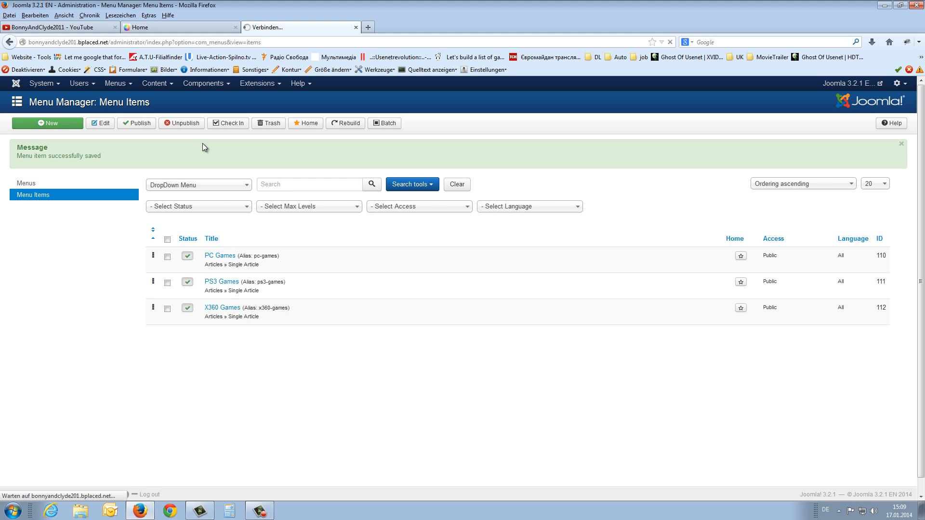
click(47, 123)
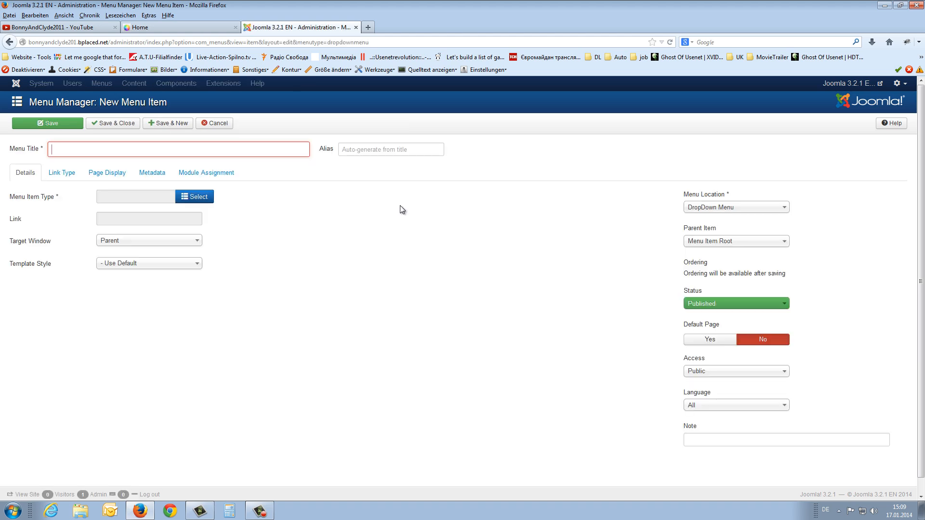
click(194, 197)
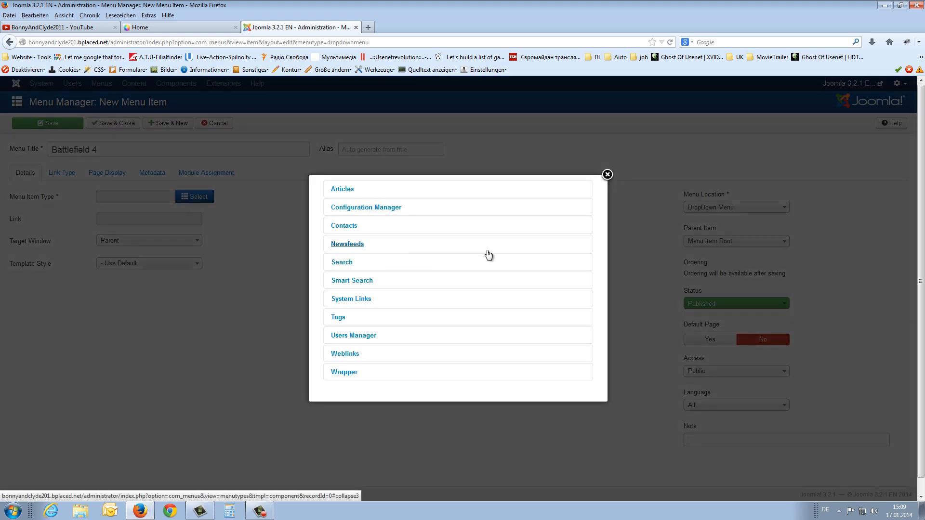
click(341, 189)
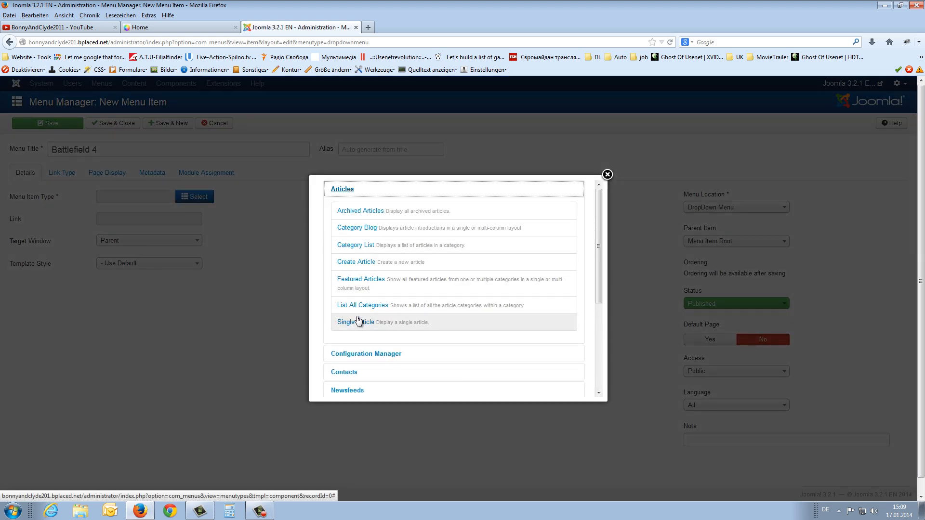
click(356, 321)
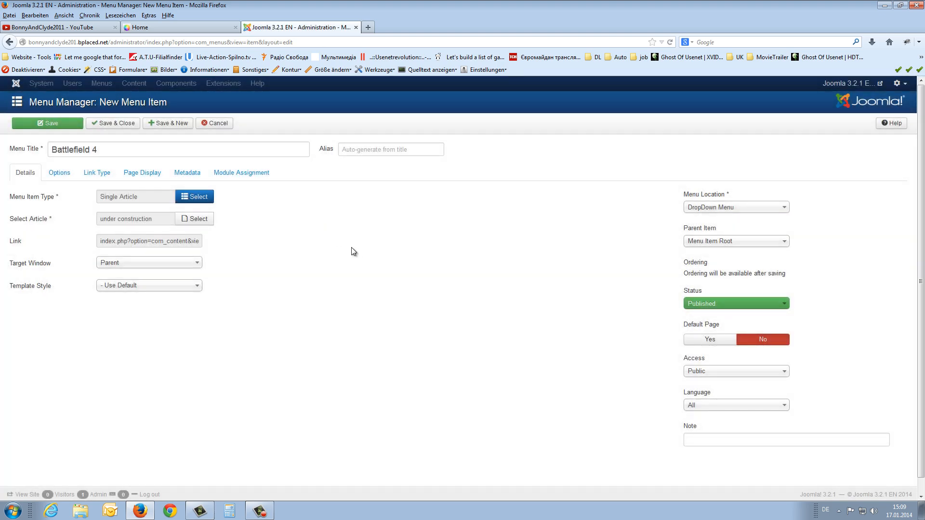
mouse_move(611, 222)
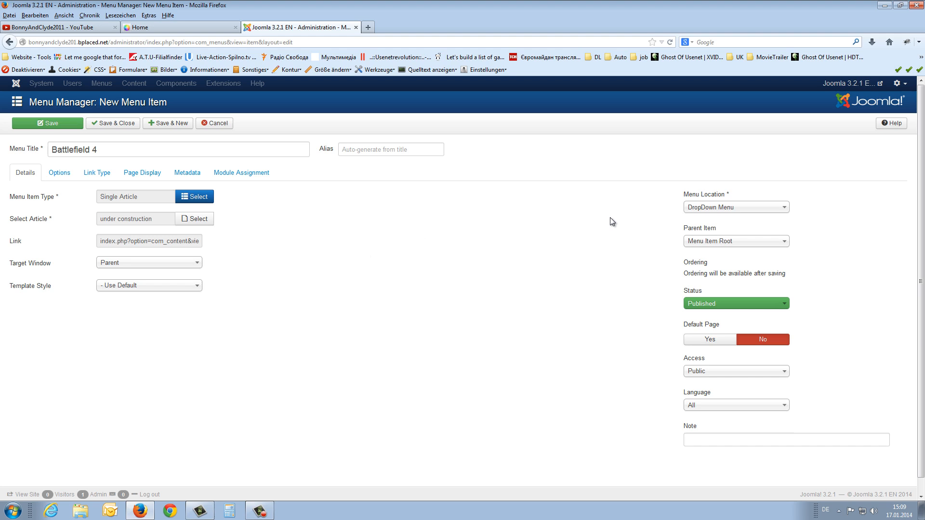
mouse_move(669, 215)
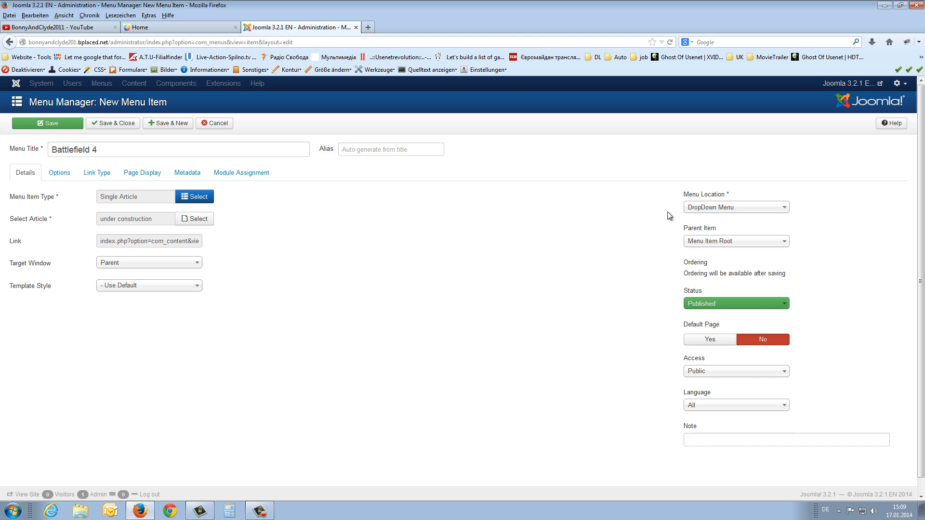
mouse_move(621, 214)
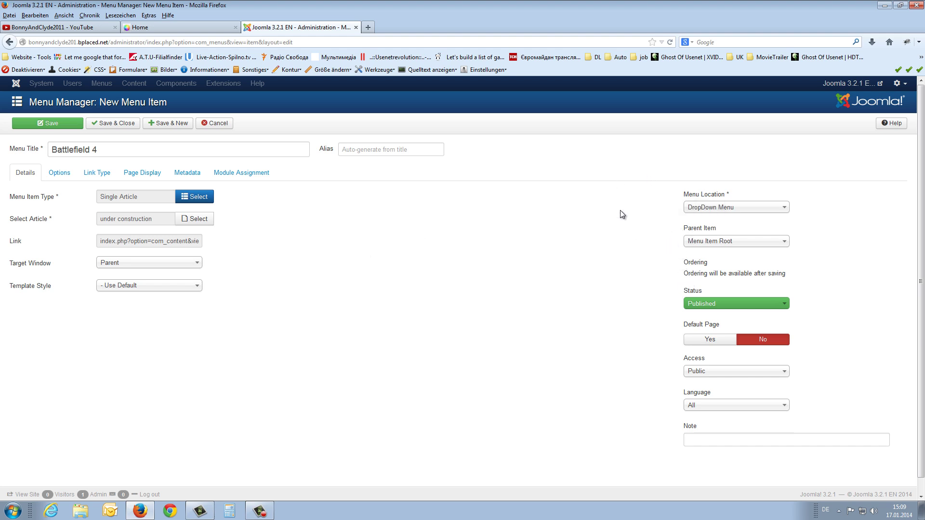
mouse_move(714, 232)
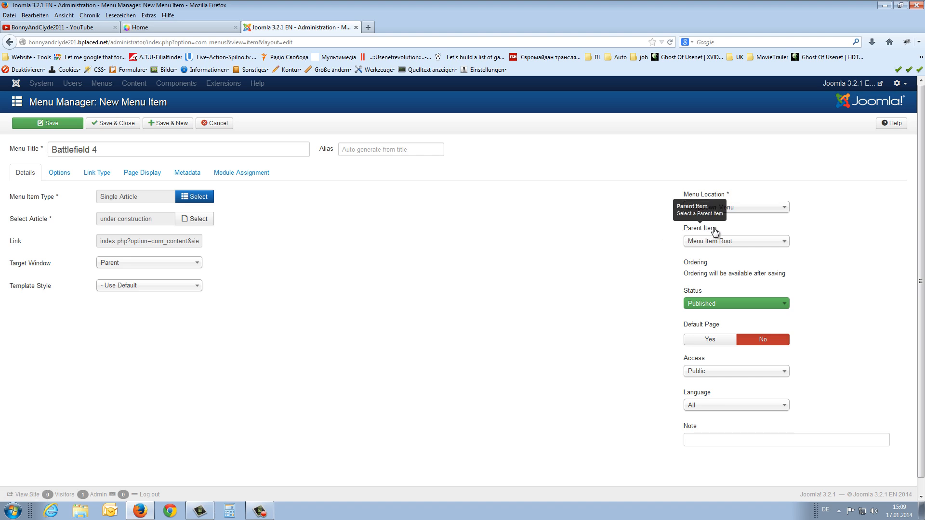
Step: Make PC Games its parent item, save and close, and view the site's front page
click(735, 241)
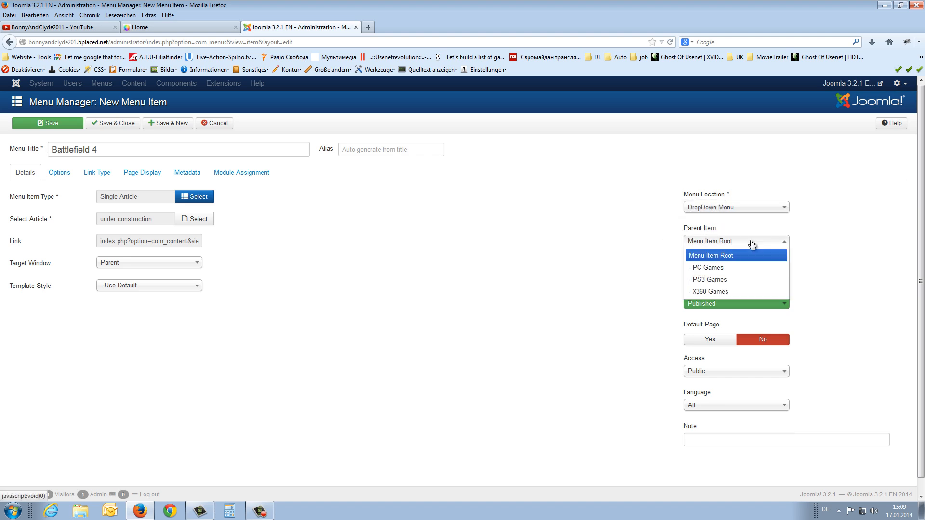
click(706, 267)
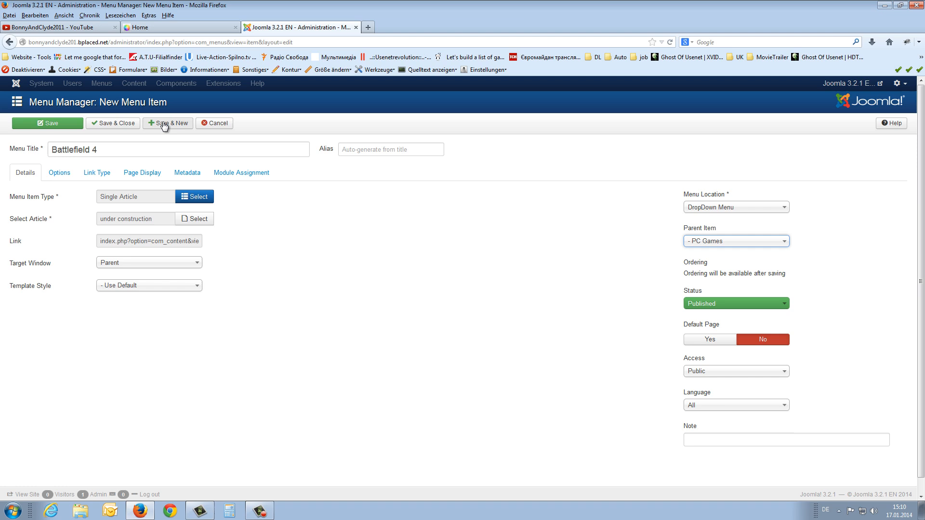
click(168, 122)
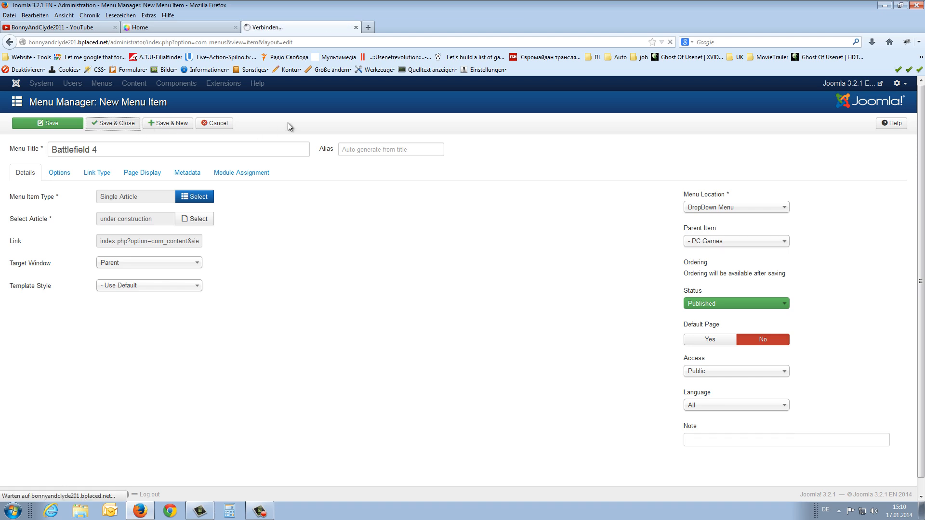
click(177, 27)
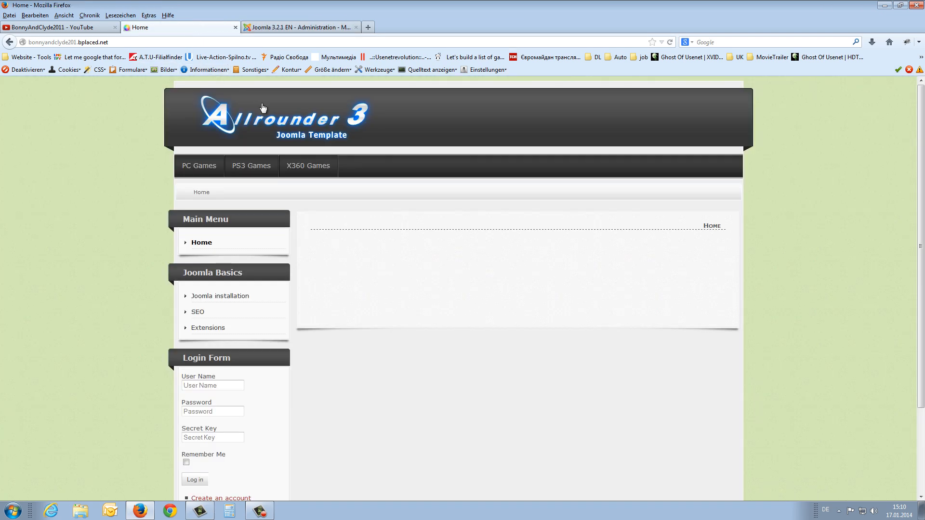
mouse_move(225, 168)
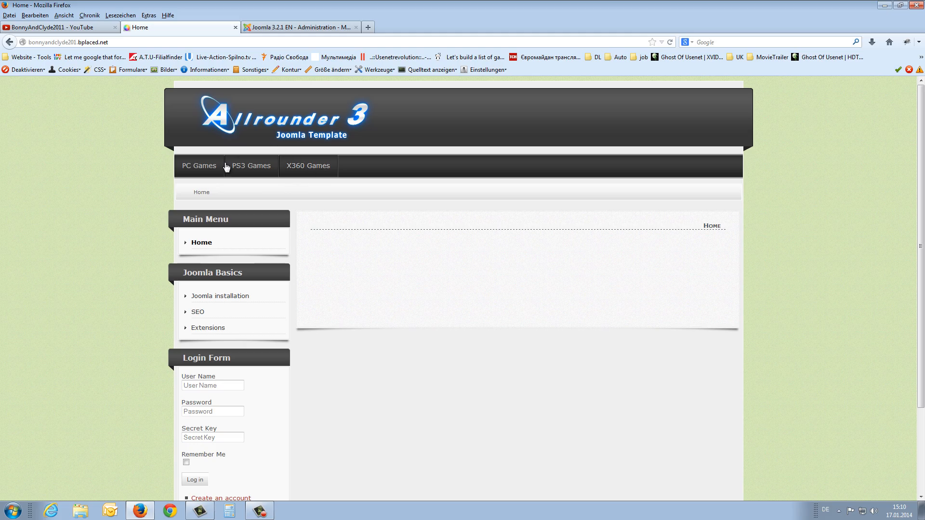
mouse_move(198, 166)
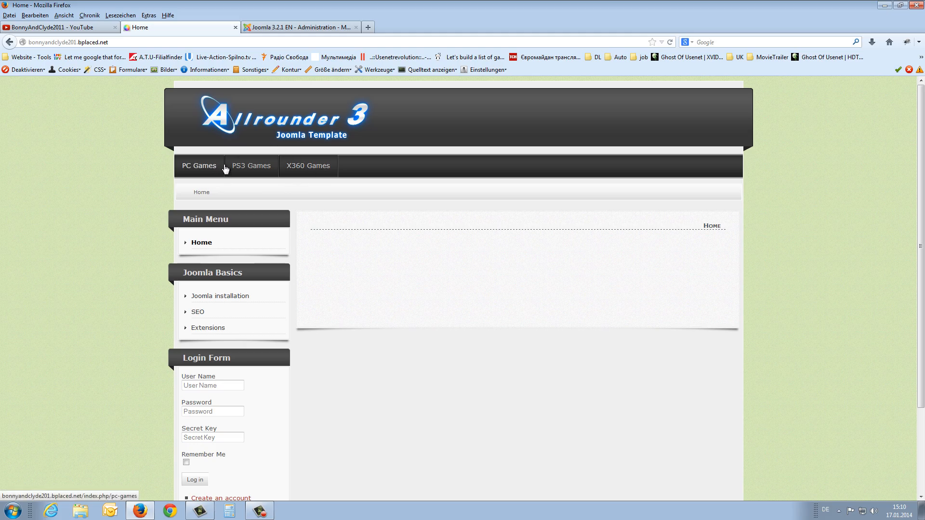
mouse_move(311, 236)
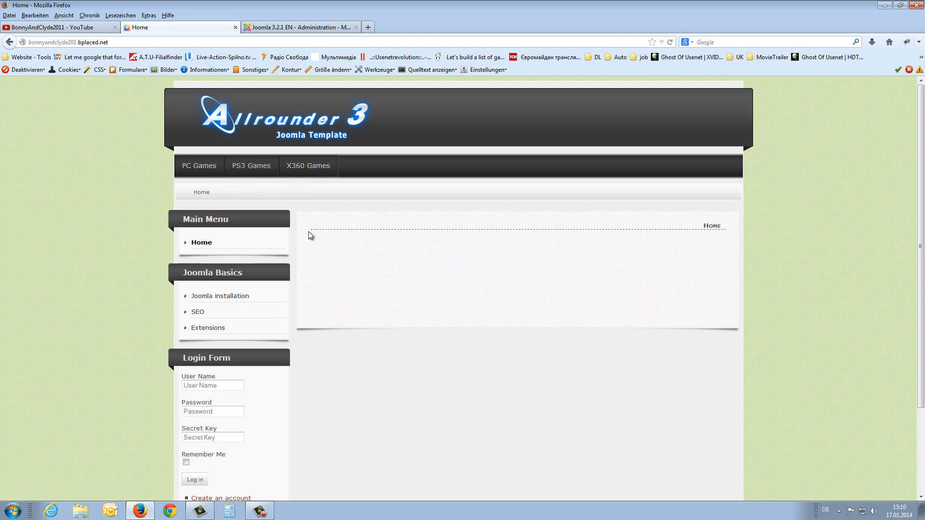
mouse_move(76, 195)
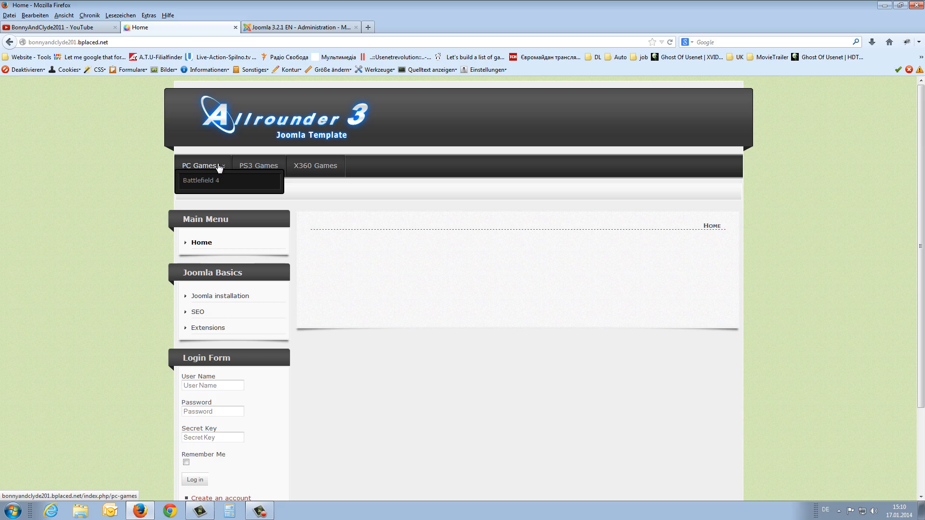
mouse_move(200, 180)
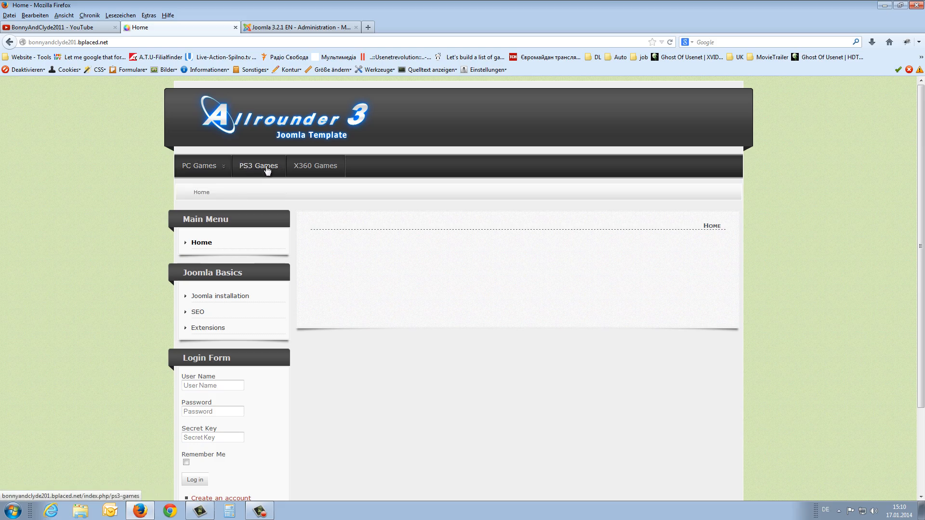
mouse_move(356, 178)
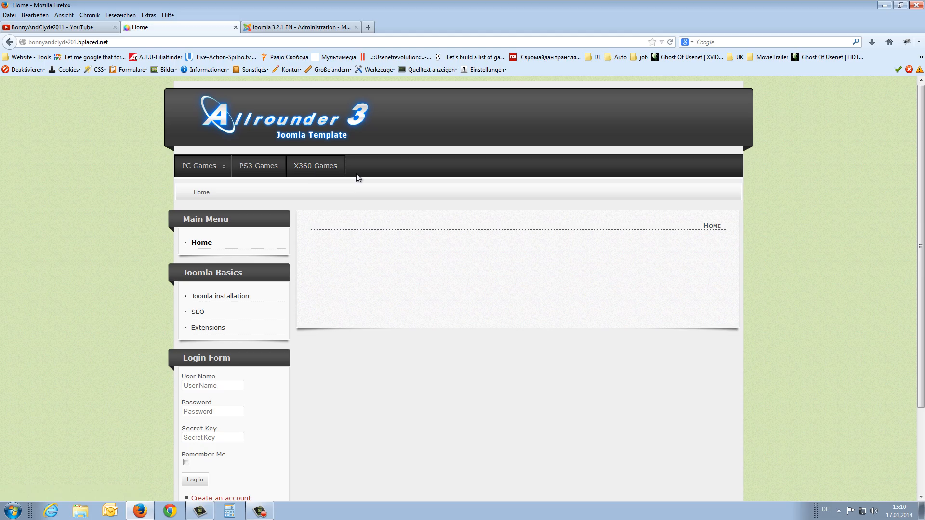
mouse_move(340, 174)
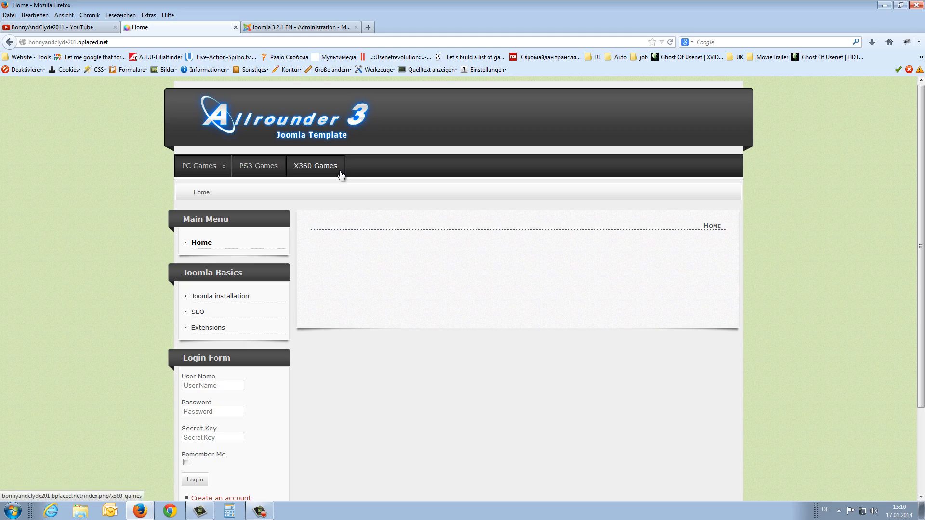
mouse_move(332, 180)
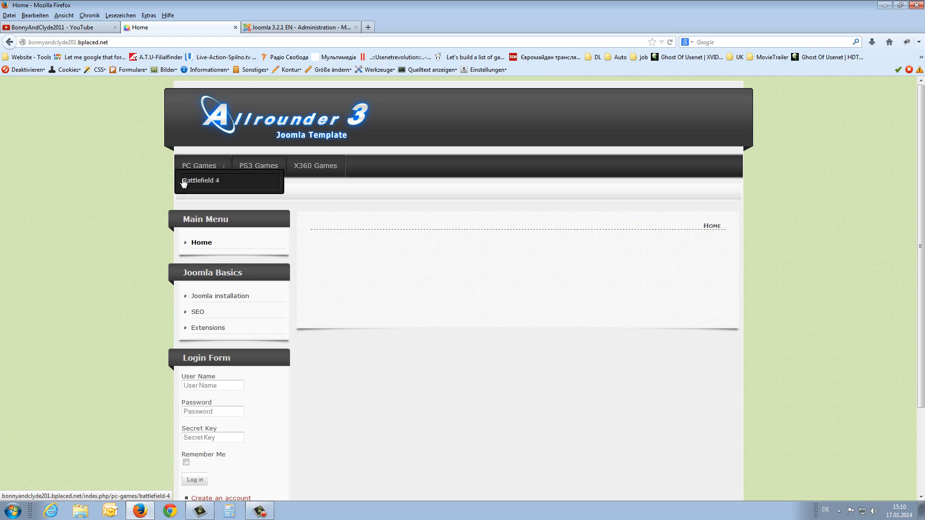
click(301, 27)
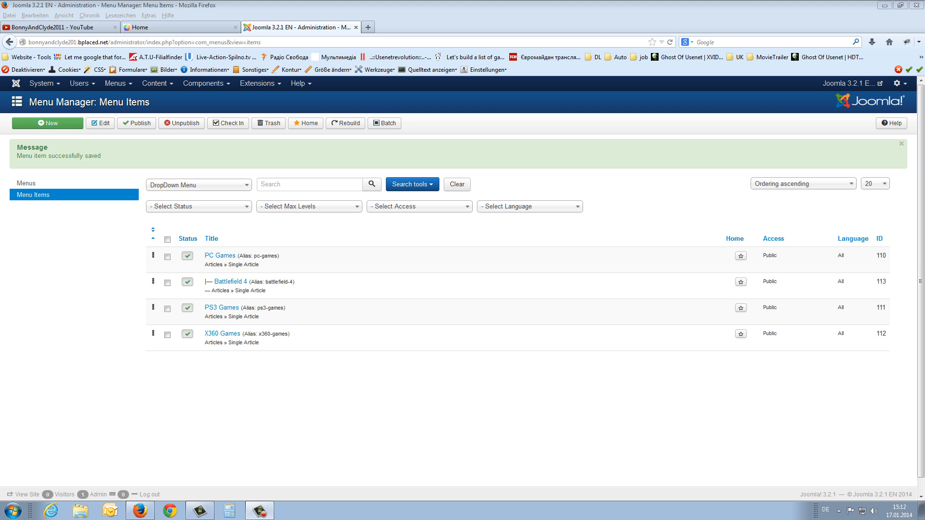
mouse_move(307, 405)
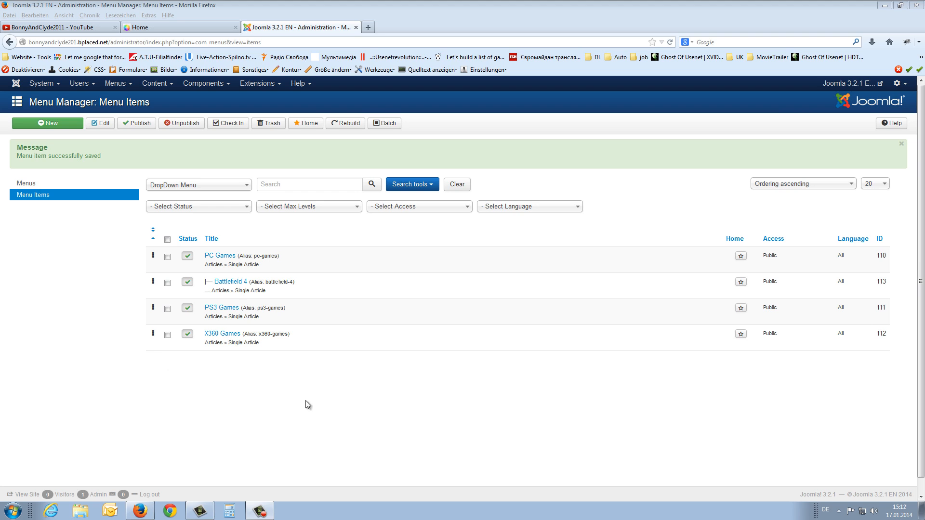
mouse_move(229, 281)
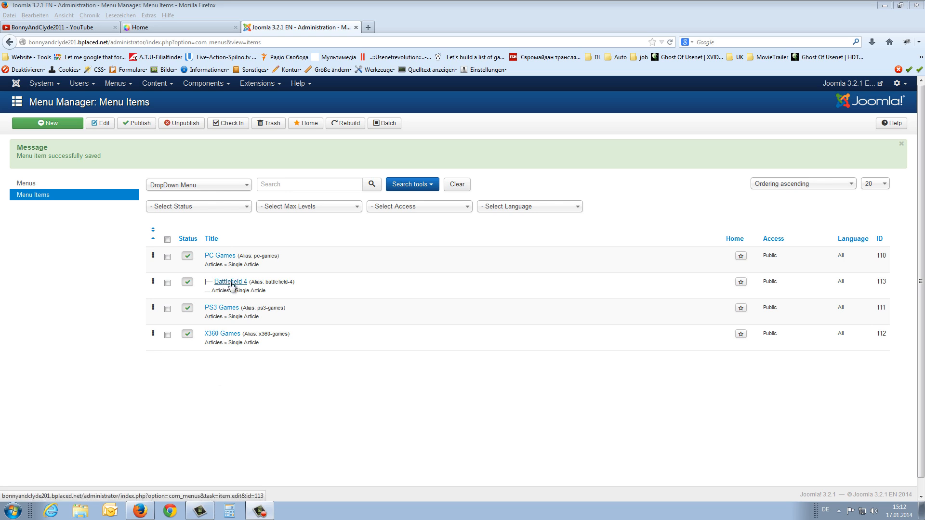
Step: Edit the Battlefield 4 menu item and show its Link Type settings
click(230, 281)
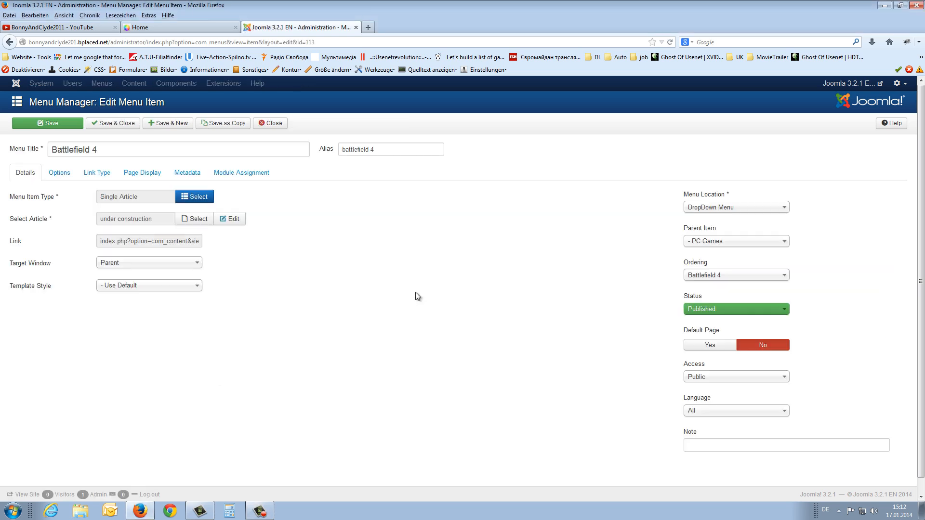
mouse_move(167, 403)
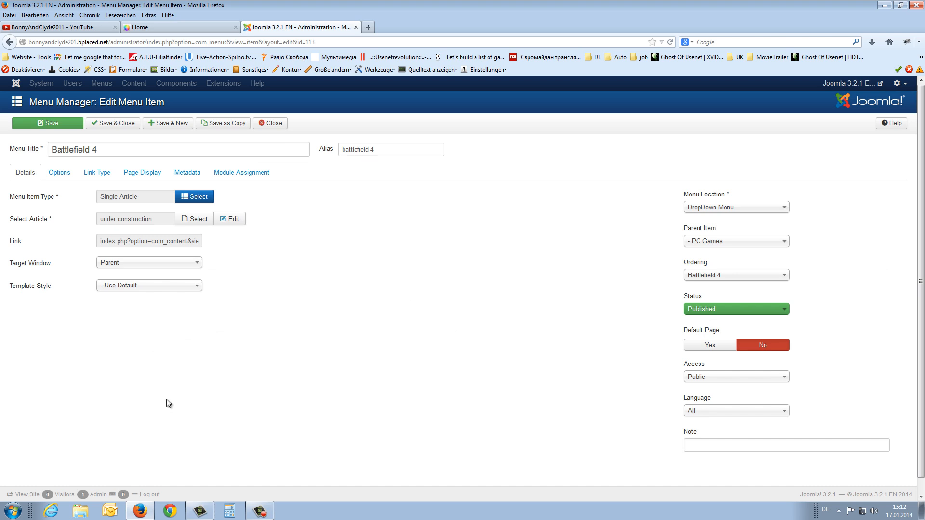
mouse_move(97, 172)
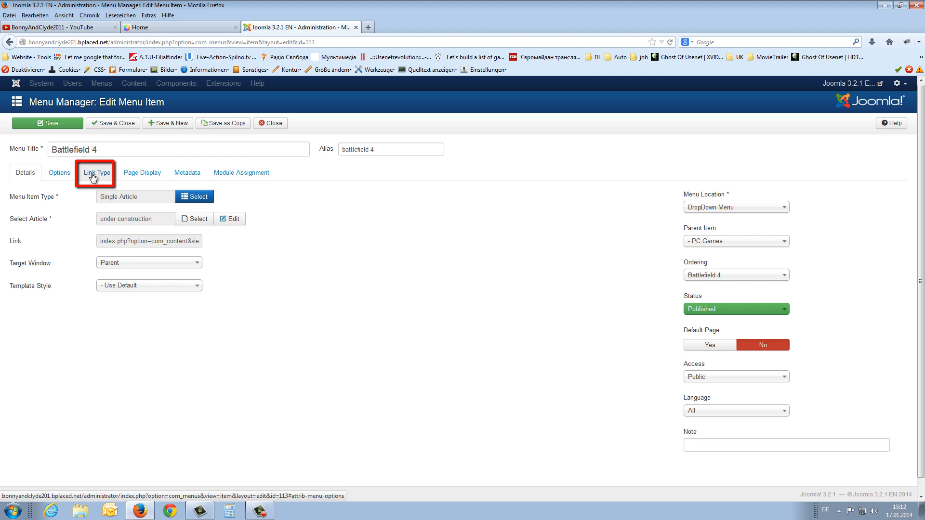
click(96, 172)
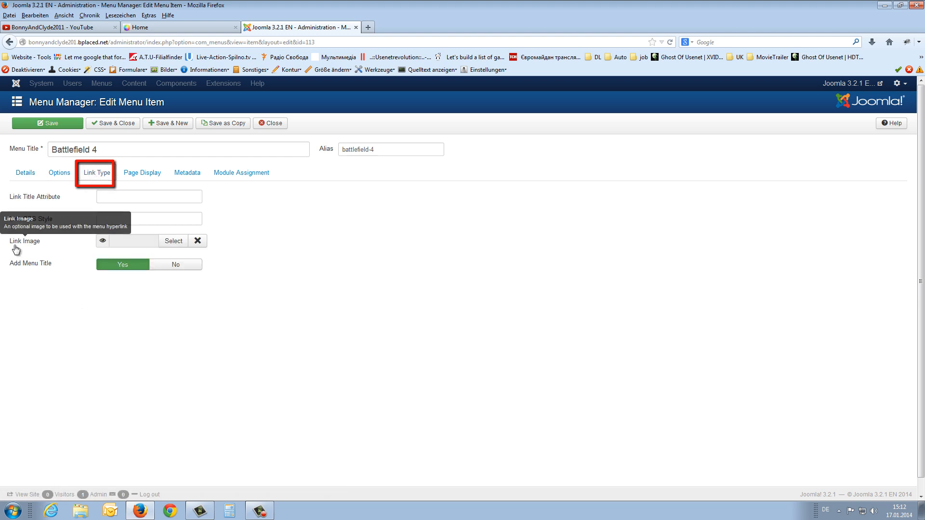
mouse_move(47, 245)
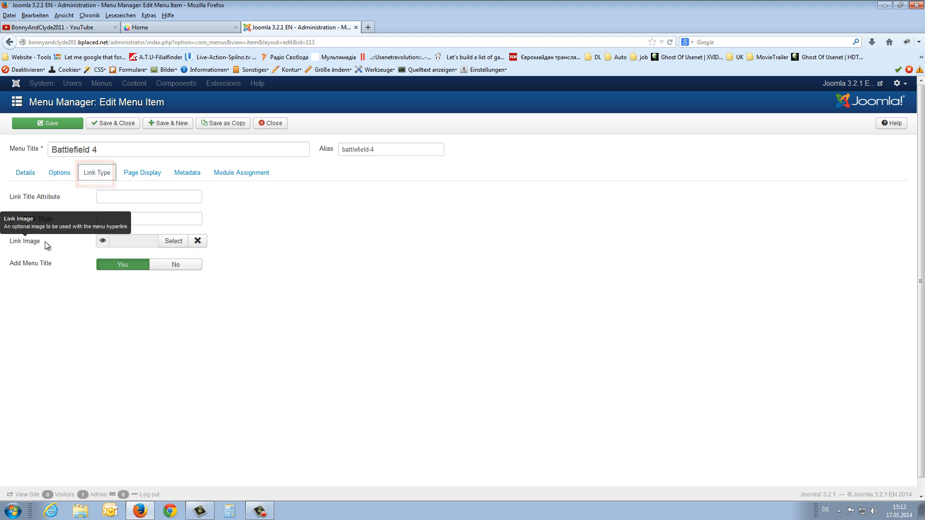
mouse_move(172, 241)
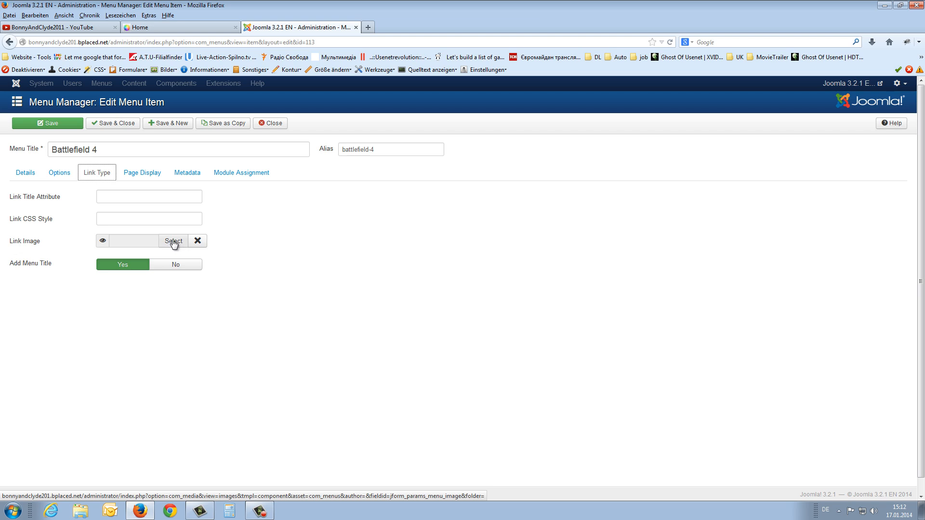
Step: In the Link Image chooser, reach Upload file and launch the local file browser
click(173, 241)
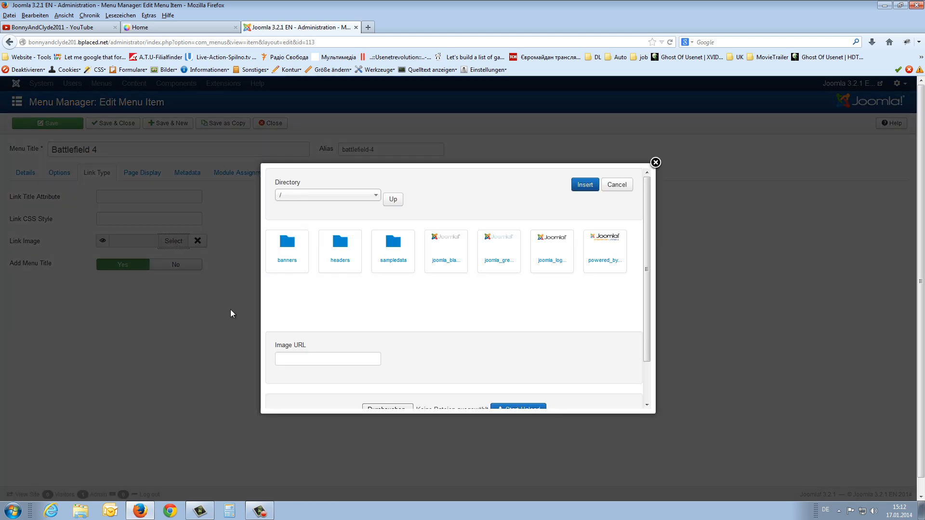
mouse_move(371, 293)
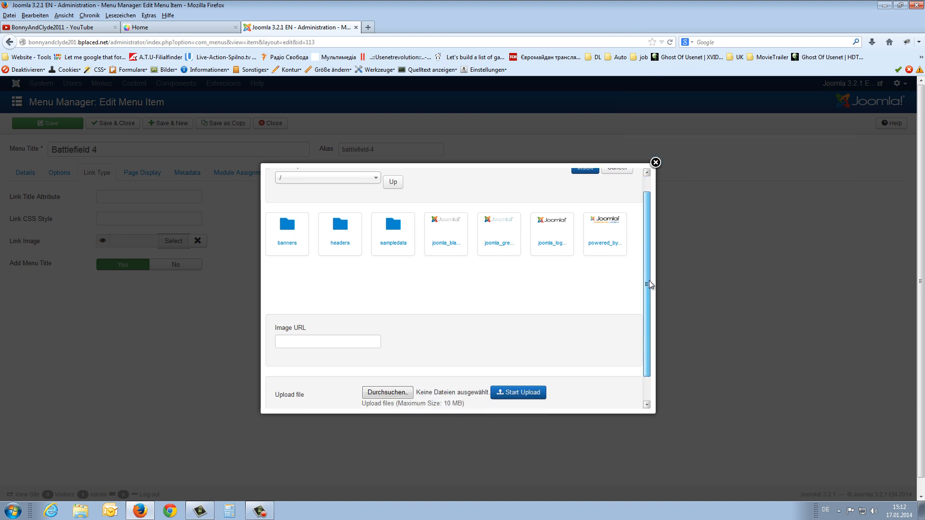
scroll(down, 3)
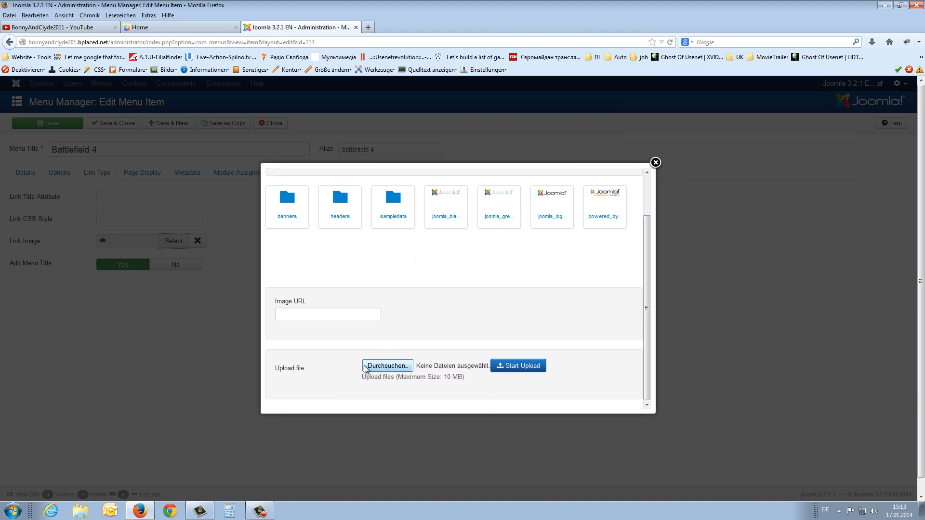
click(386, 366)
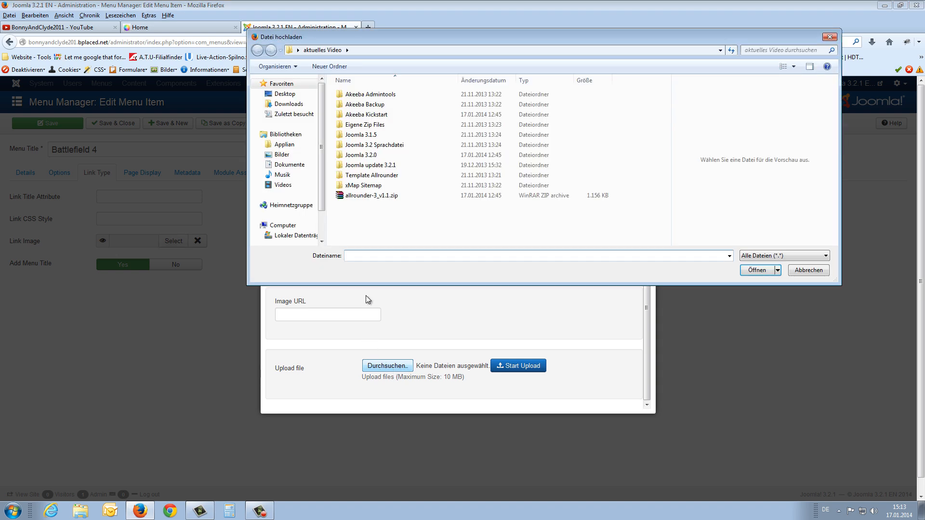
Step: Choose rank05_04_o.gif from the Desktop for upload
click(285, 94)
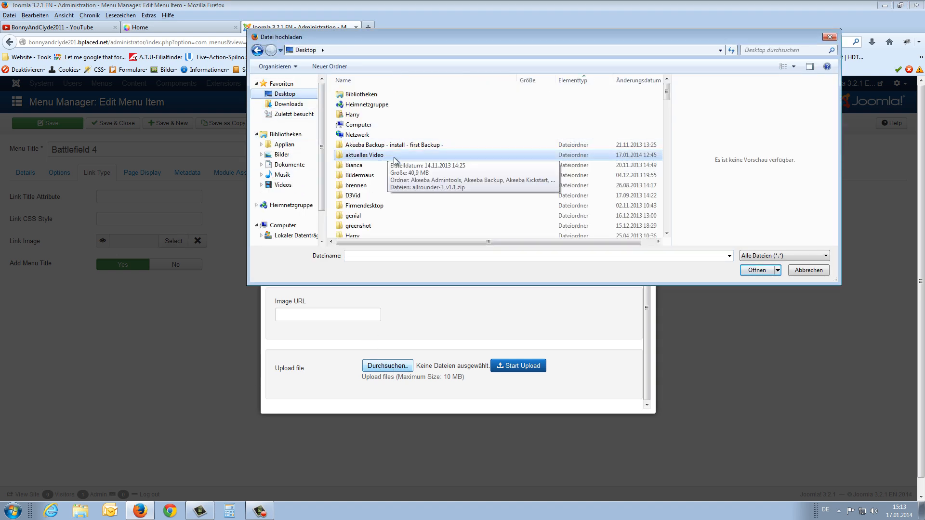
click(354, 215)
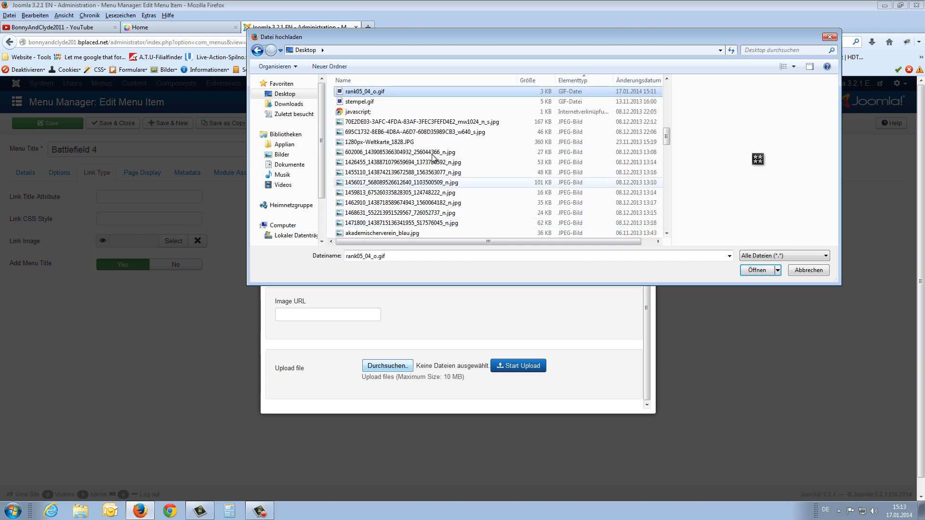
click(758, 270)
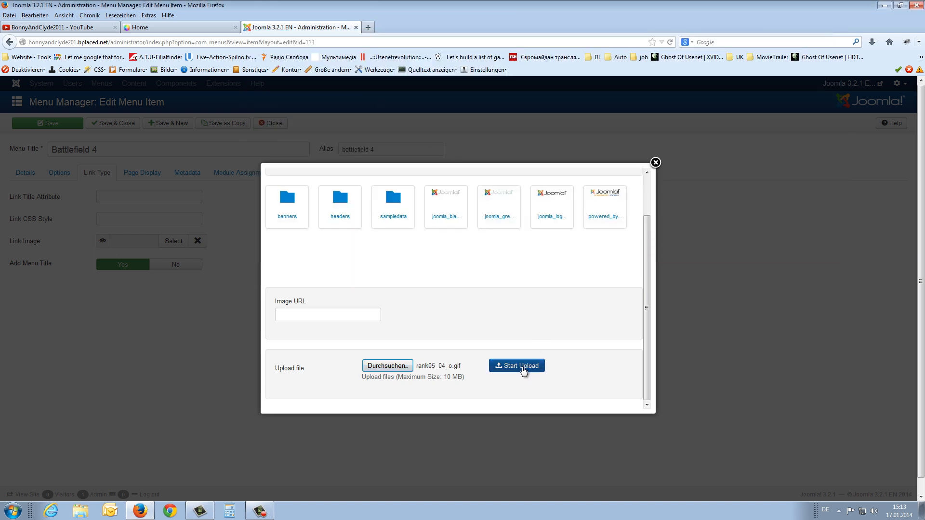
Step: Upload rank05_04_o.gif, insert it as Battlefield 4's link image, and save and close the item
click(516, 365)
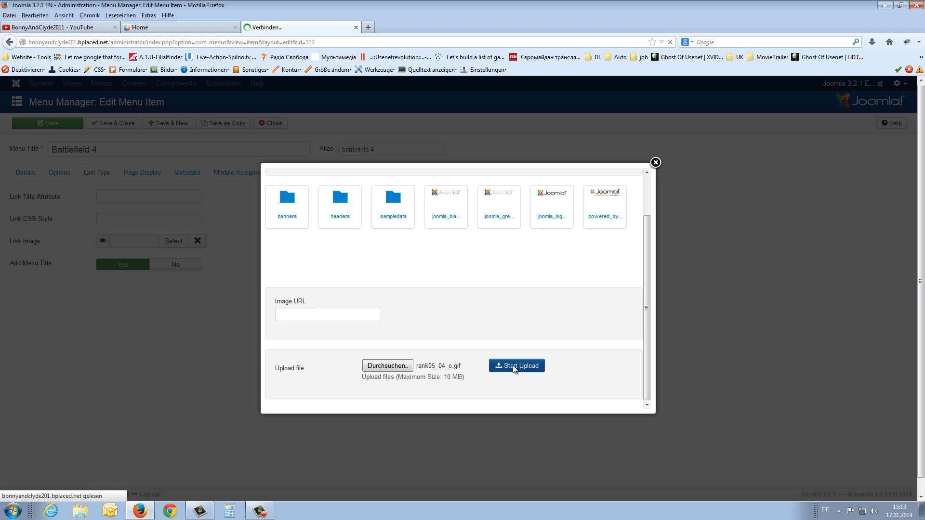
click(516, 365)
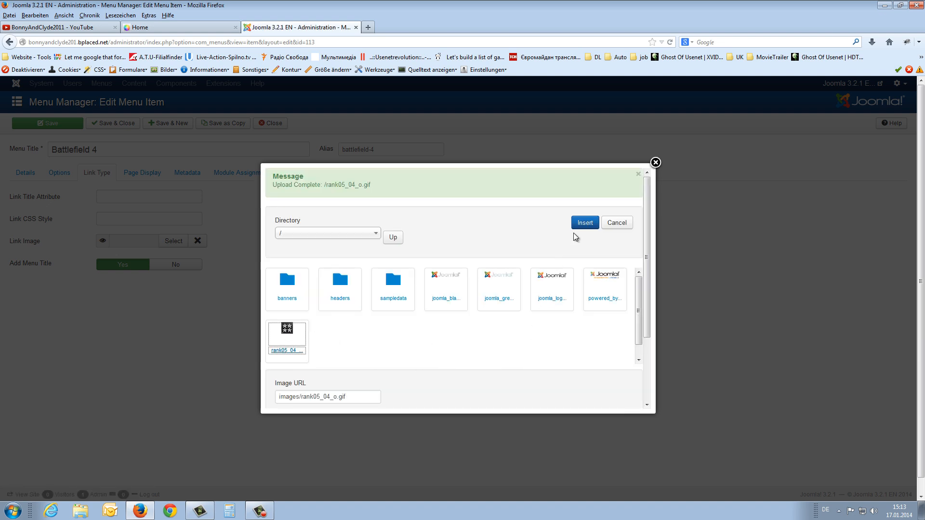
click(584, 222)
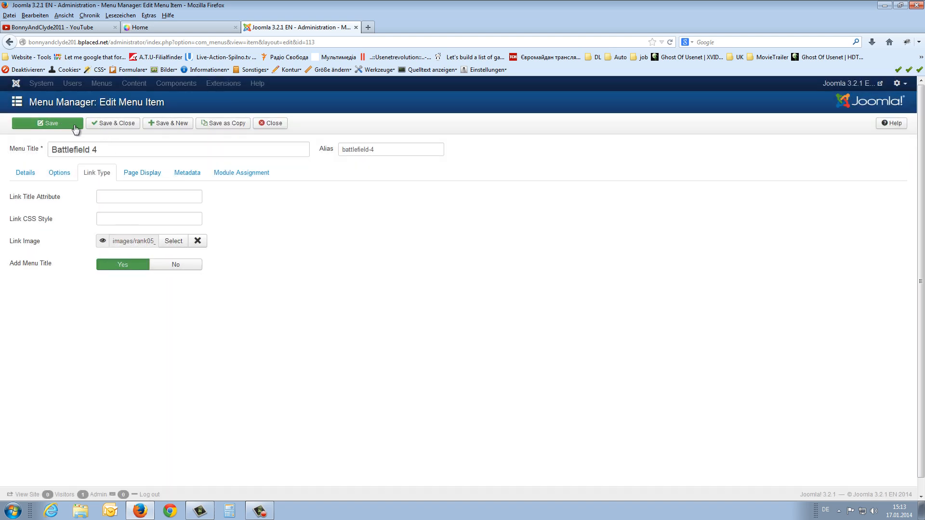
click(112, 123)
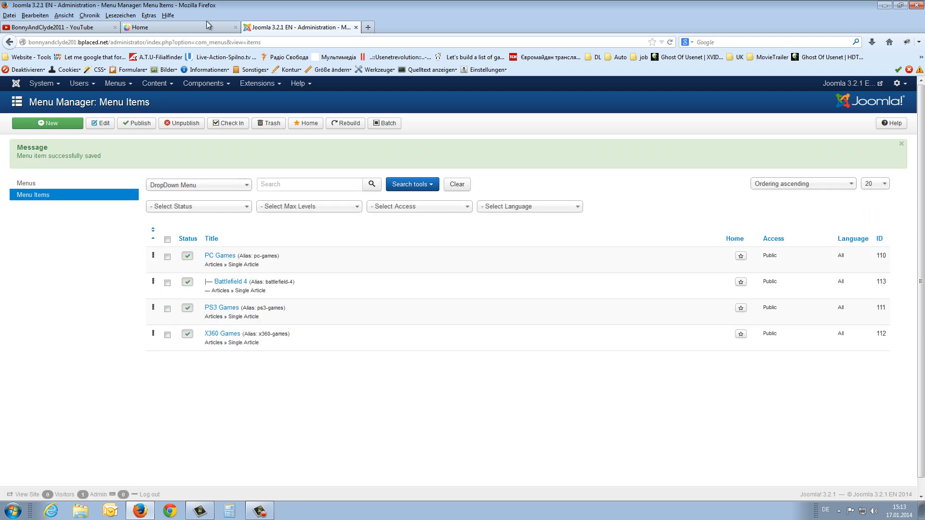
Step: View the frontend Home page to check the Battlefield 4 icon under PC Games
click(165, 27)
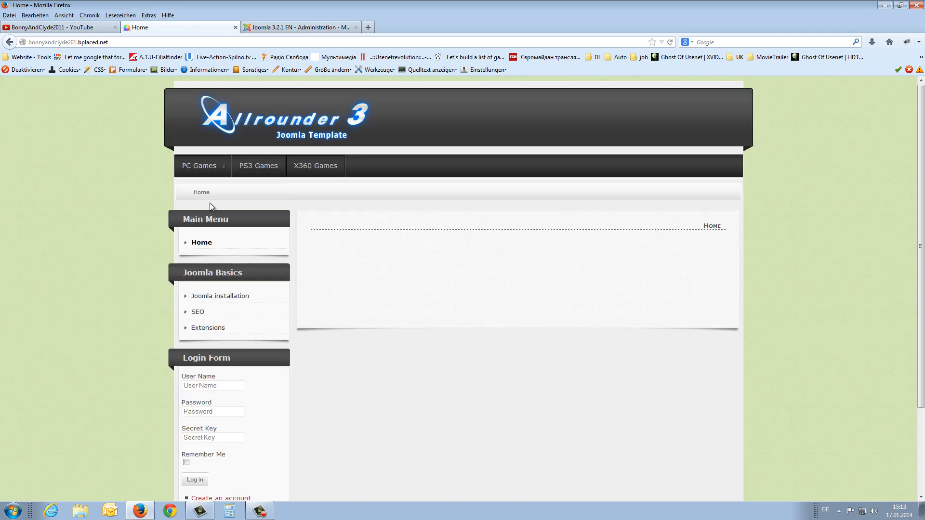
mouse_move(215, 211)
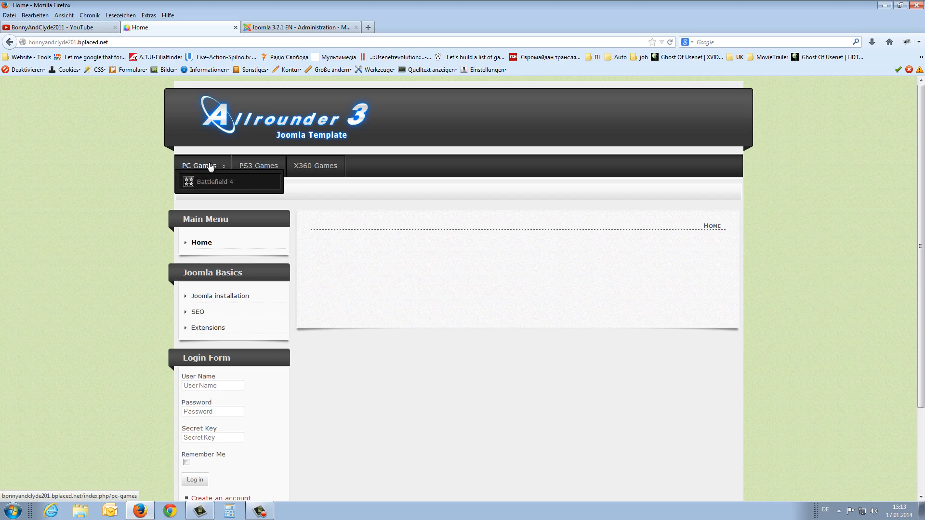
mouse_move(215, 182)
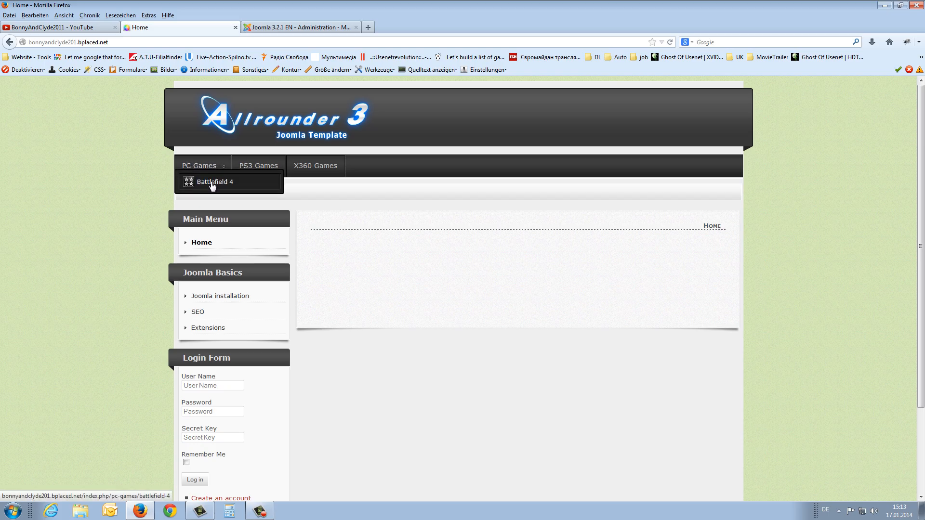
mouse_move(190, 185)
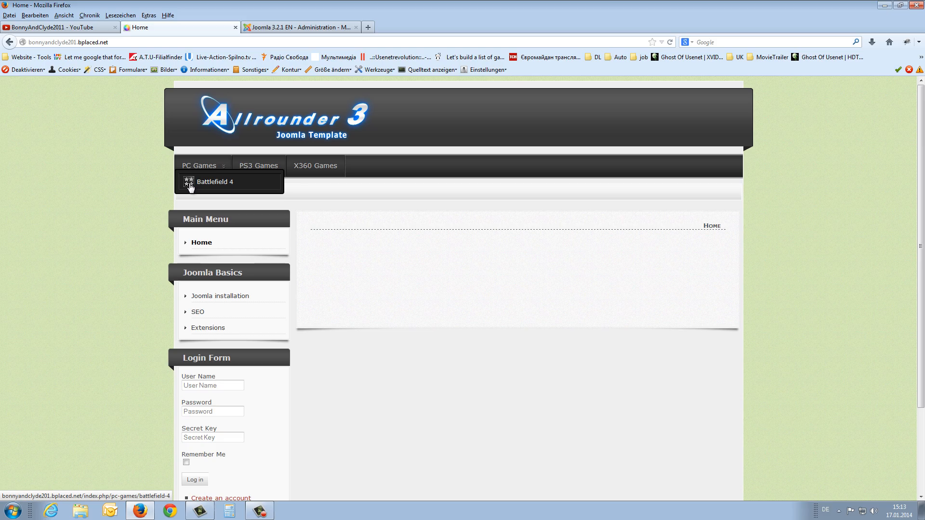
mouse_move(430, 194)
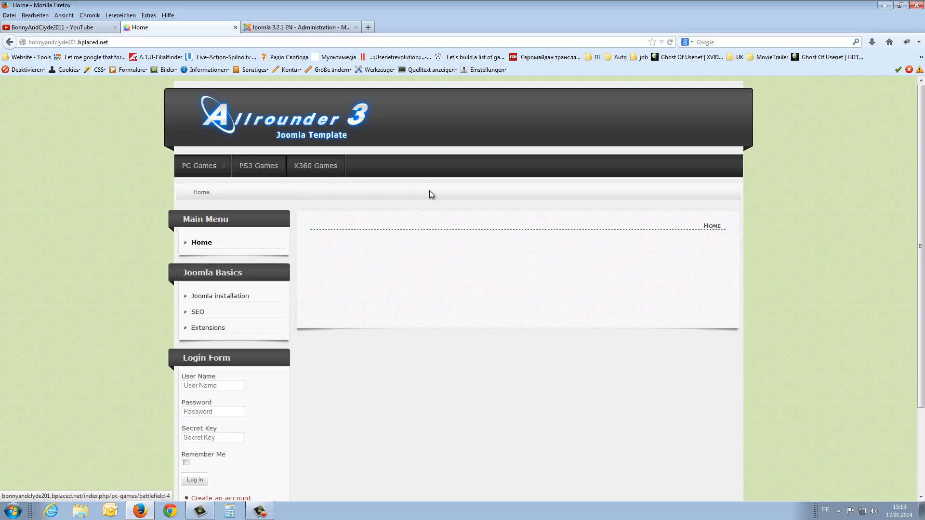
mouse_move(510, 212)
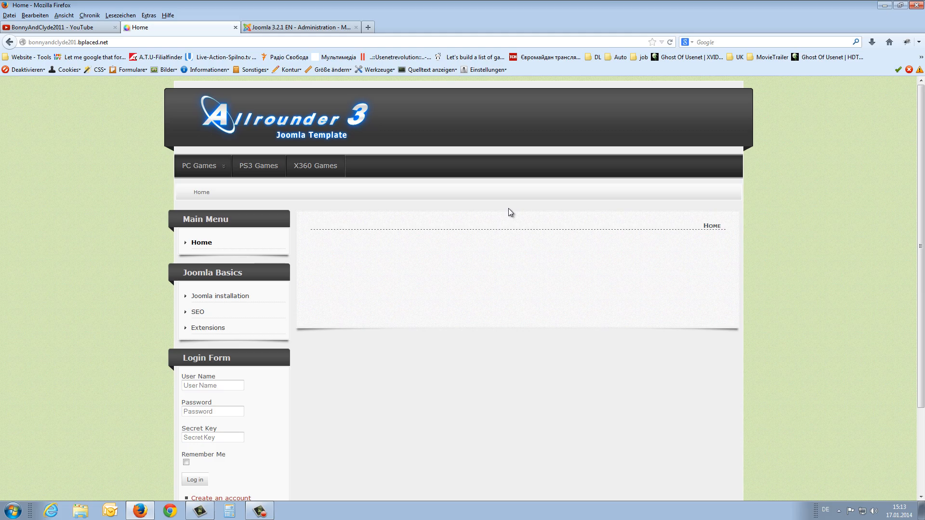
mouse_move(430, 206)
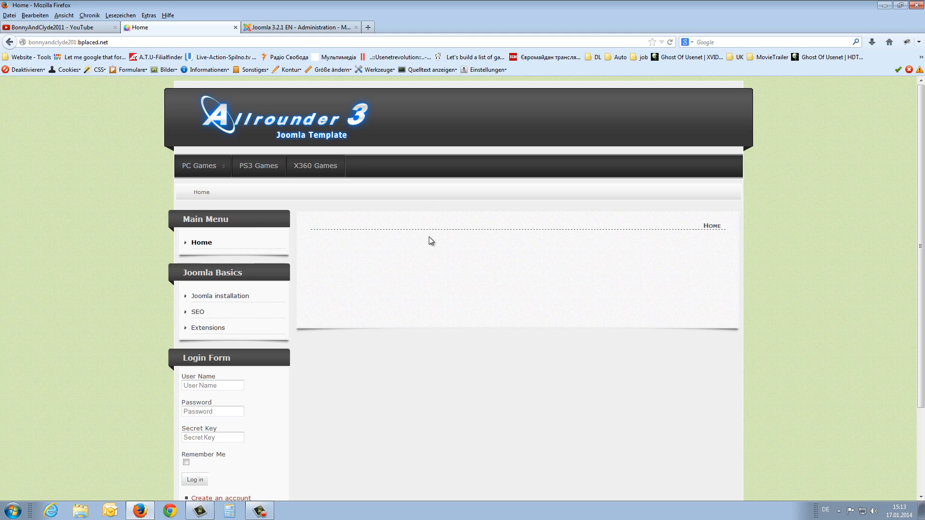
mouse_move(404, 243)
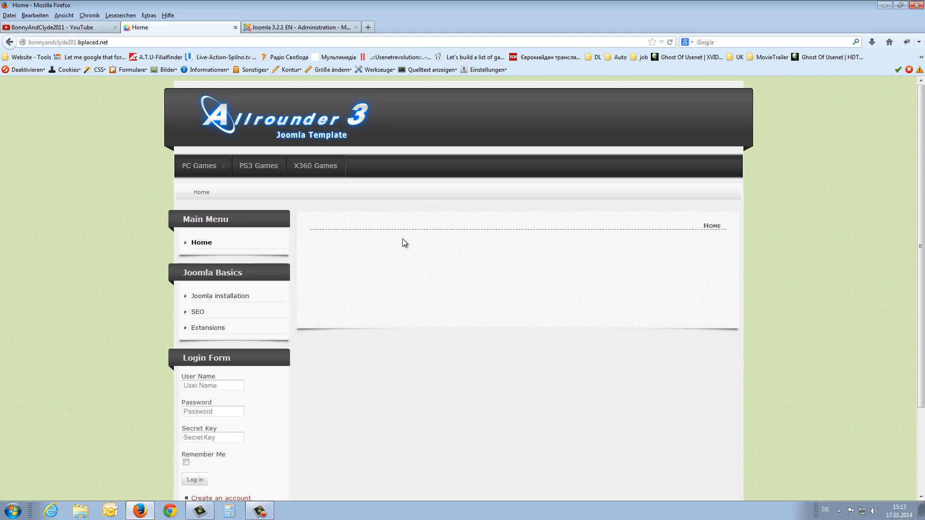
mouse_move(360, 210)
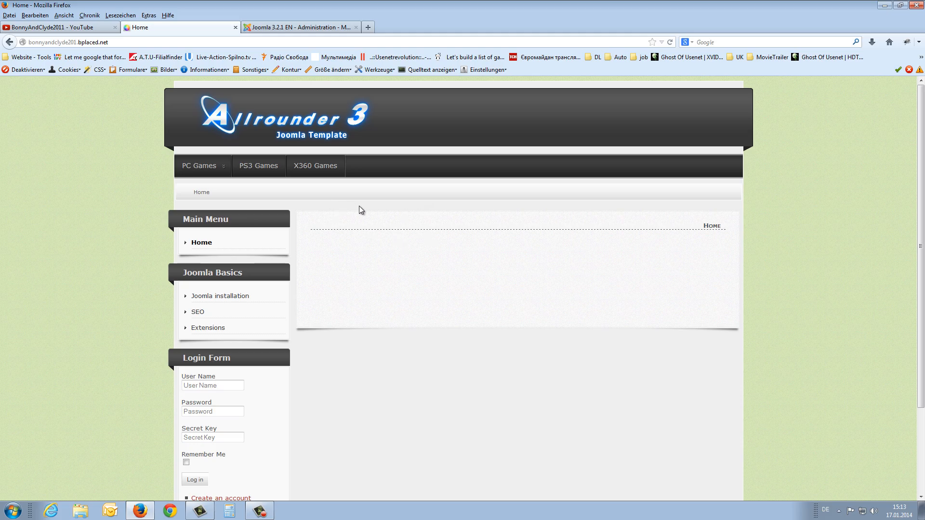
mouse_move(379, 205)
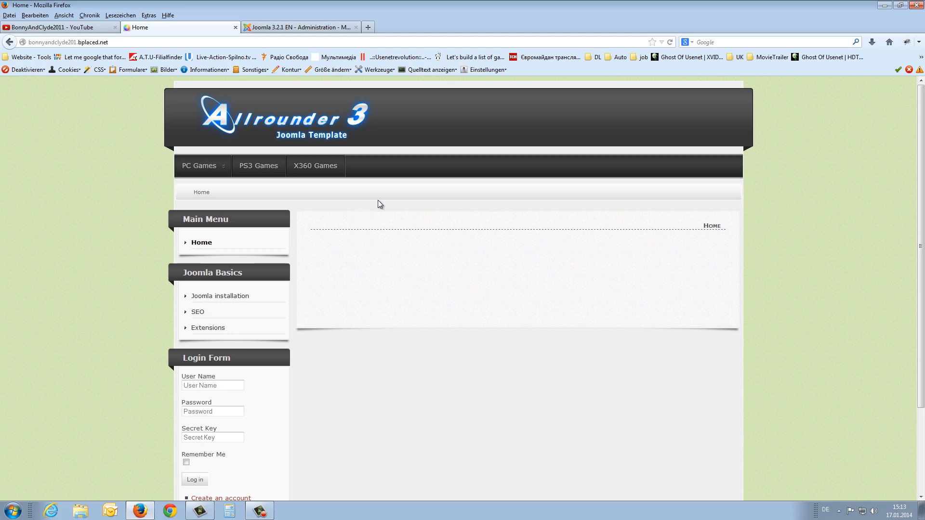
mouse_move(389, 201)
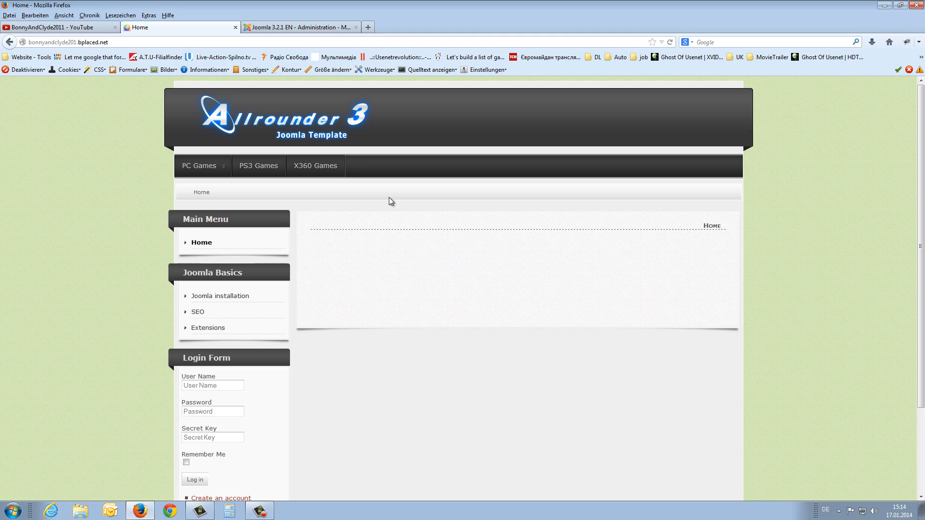
mouse_move(392, 200)
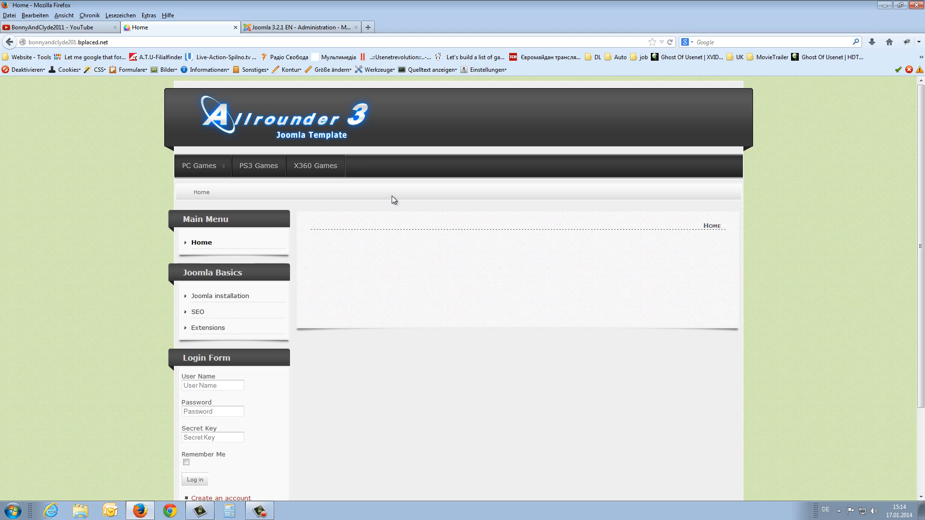
mouse_move(381, 201)
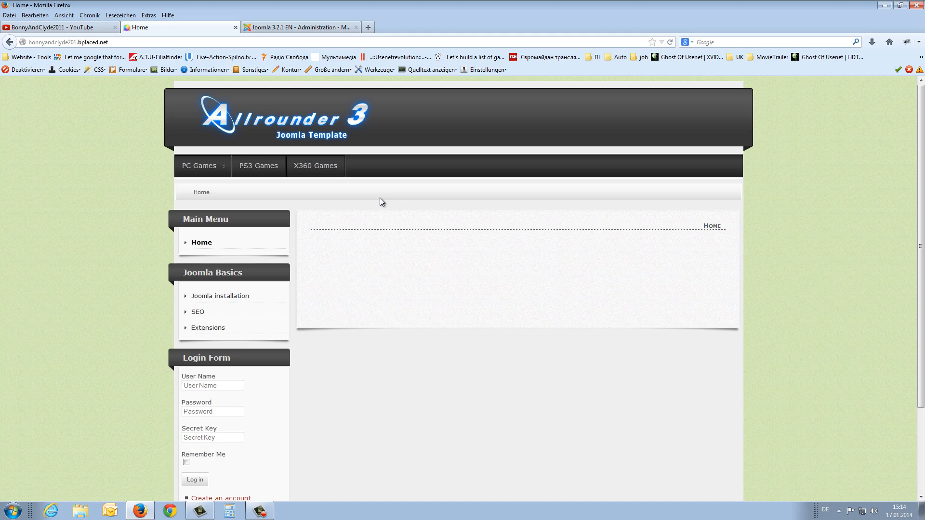
mouse_move(167, 206)
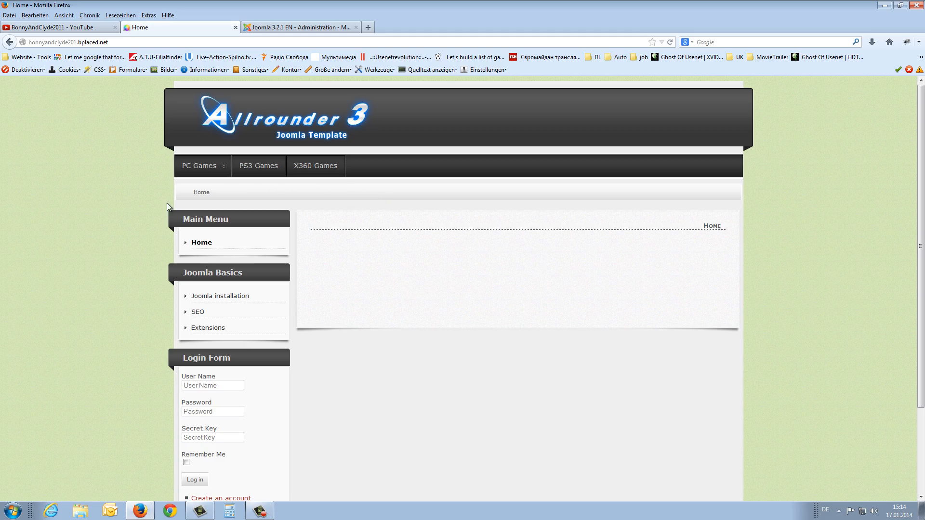